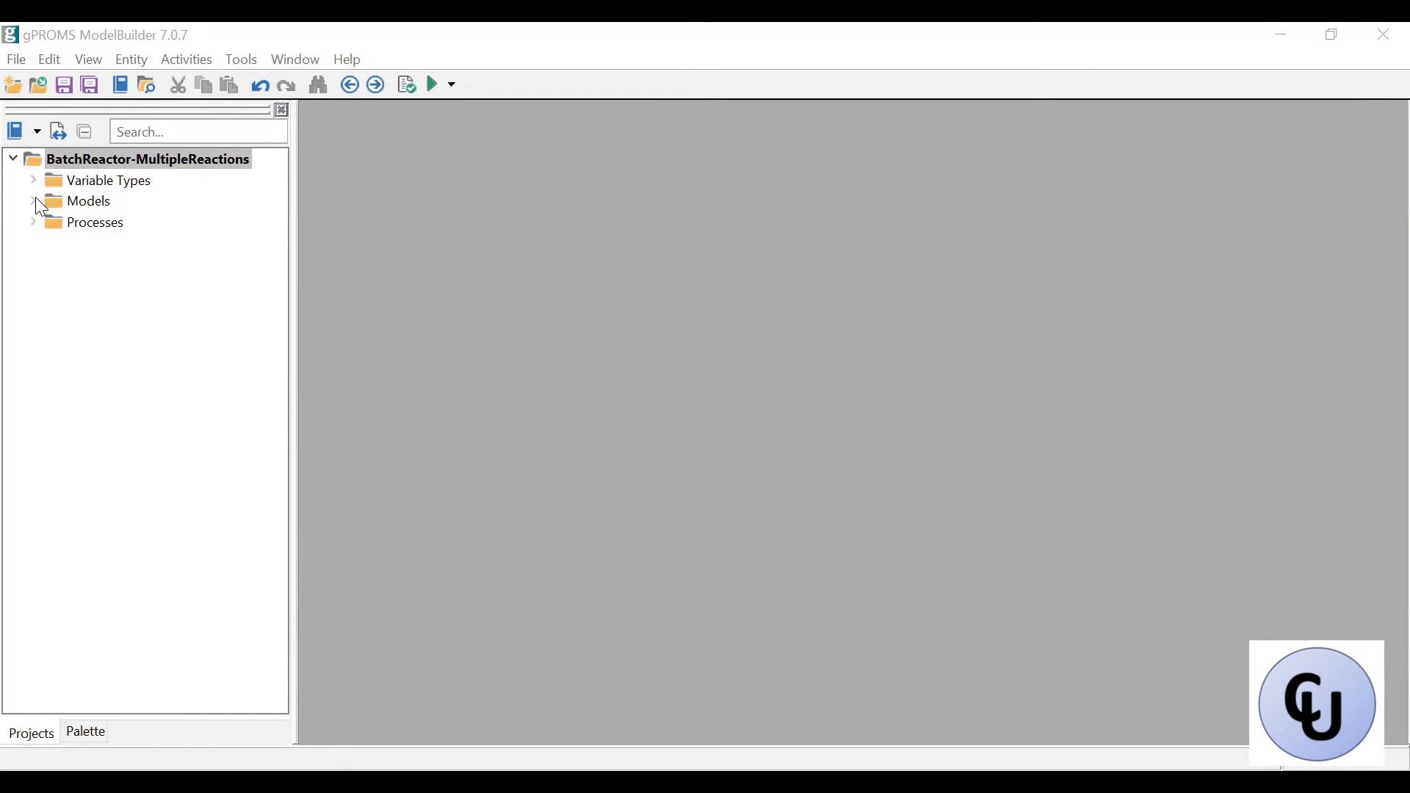
Open the Reactor model and highlight the NC,NR dimensions of the stoichiometry matrix Nu.
double_click(110, 221)
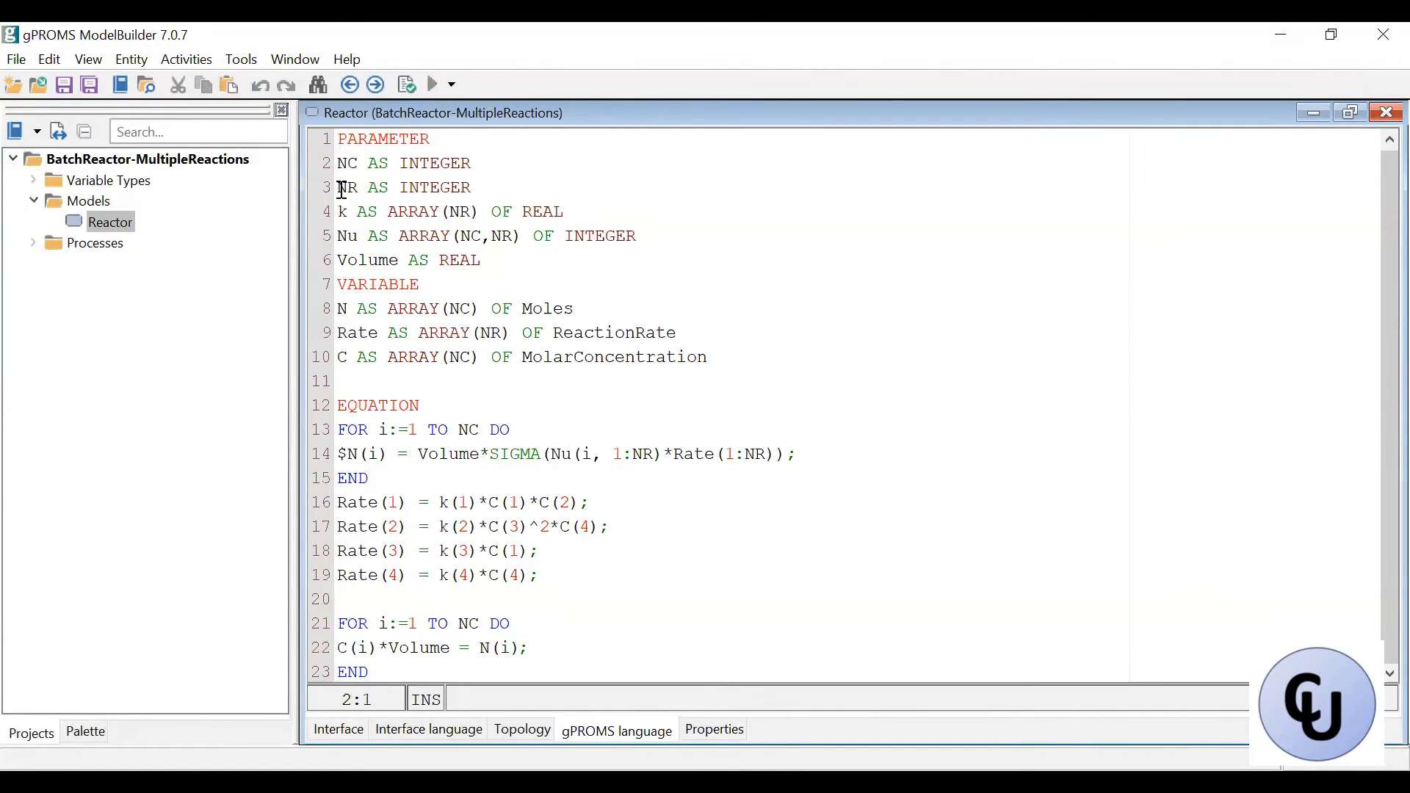
click(339, 187)
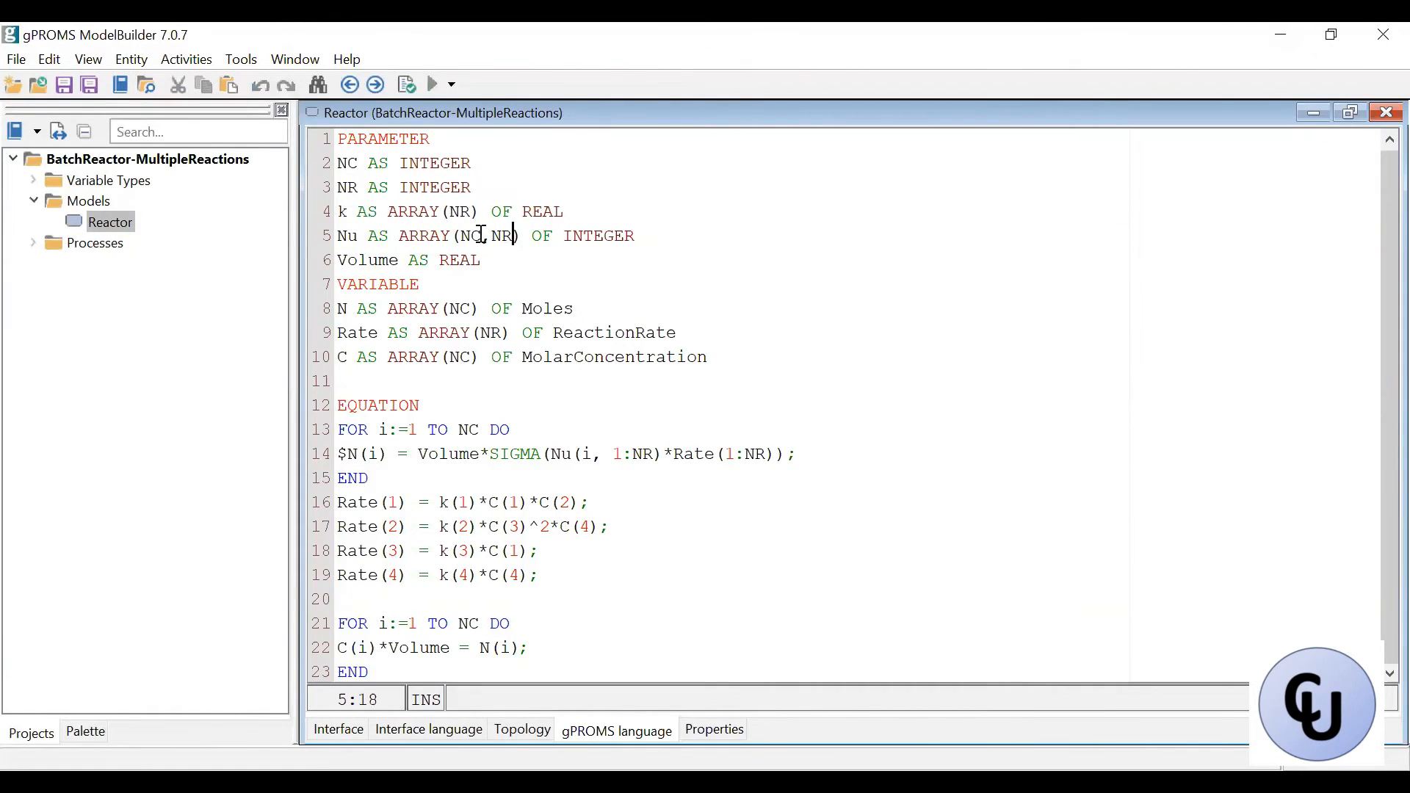
drag(460, 236, 517, 236)
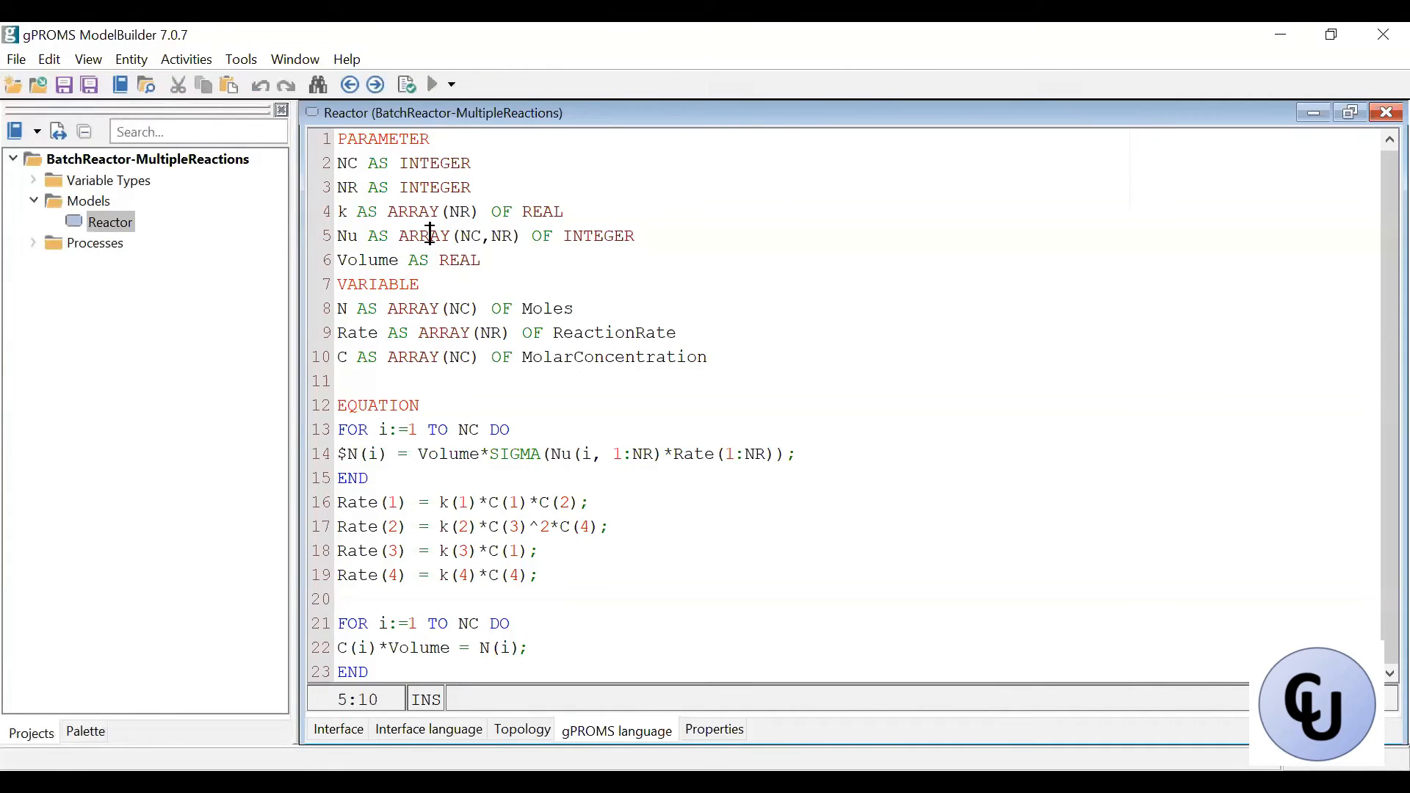
click(472, 260)
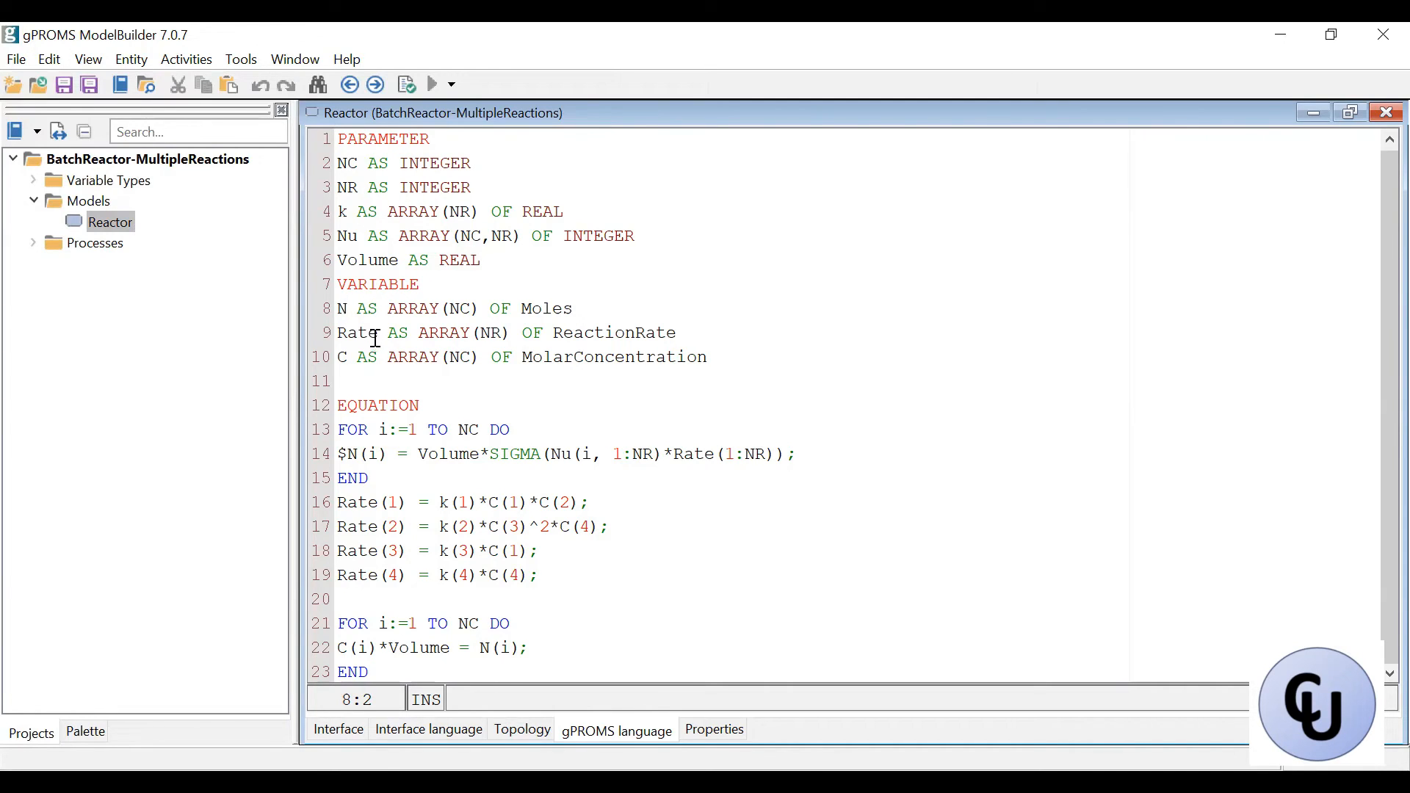
double_click(490, 333)
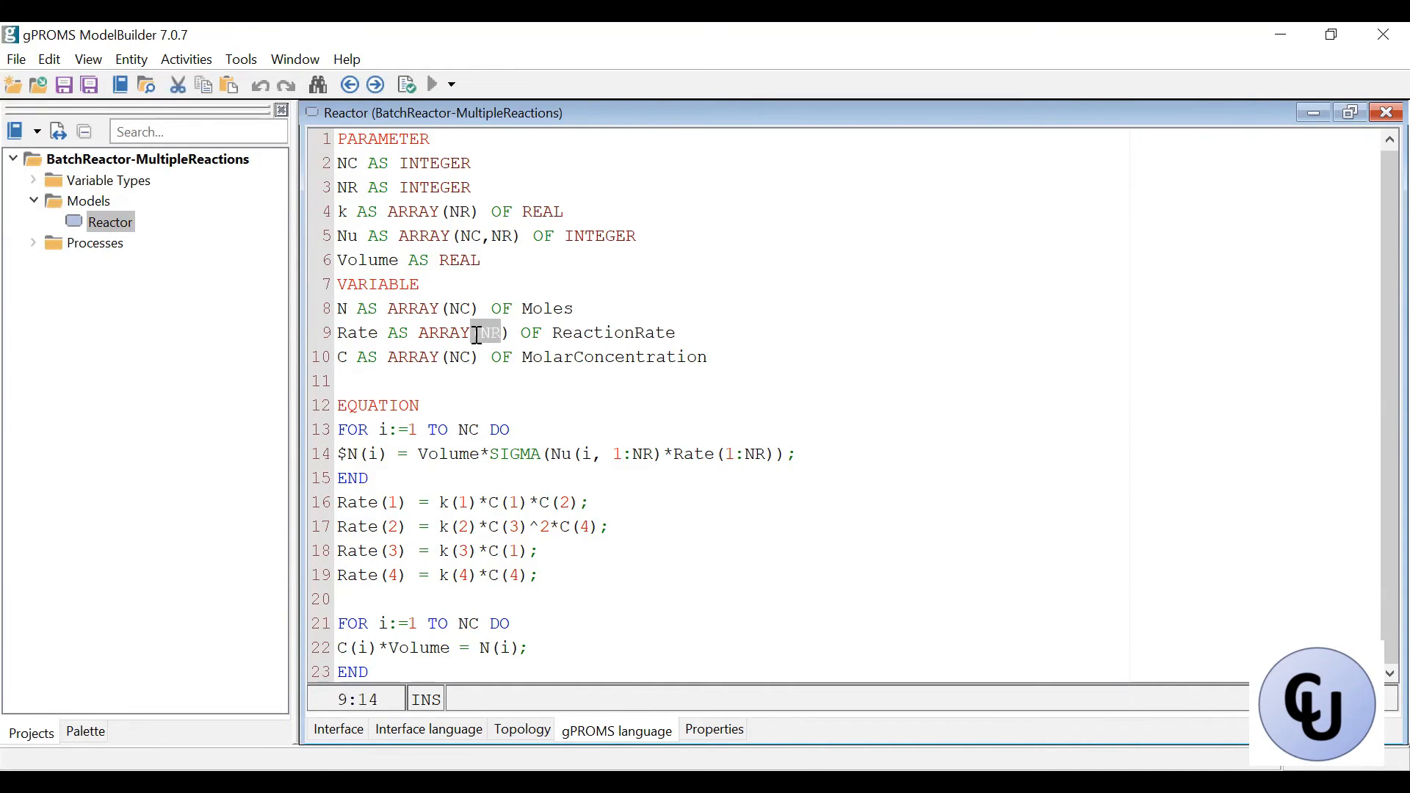
click(403, 357)
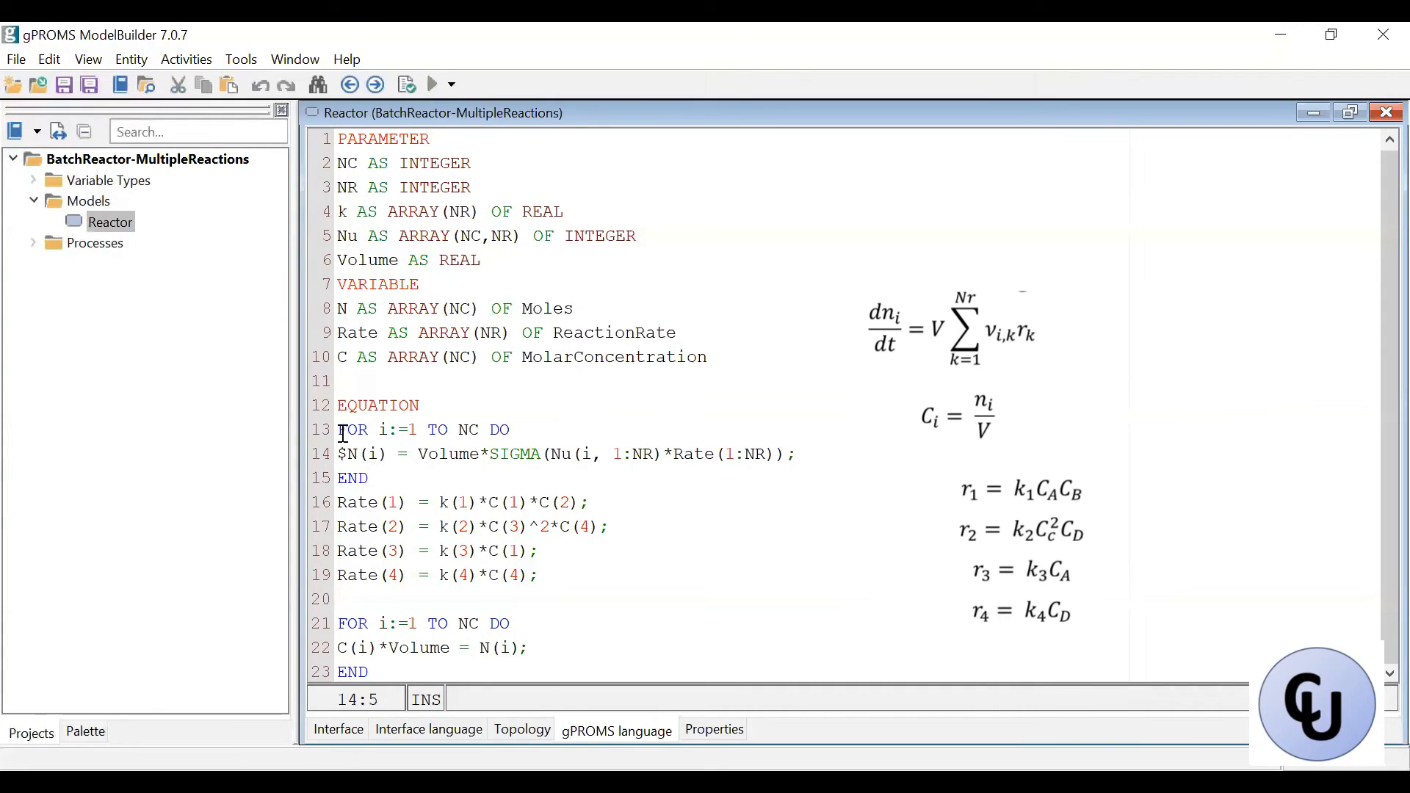
drag(338, 428, 508, 429)
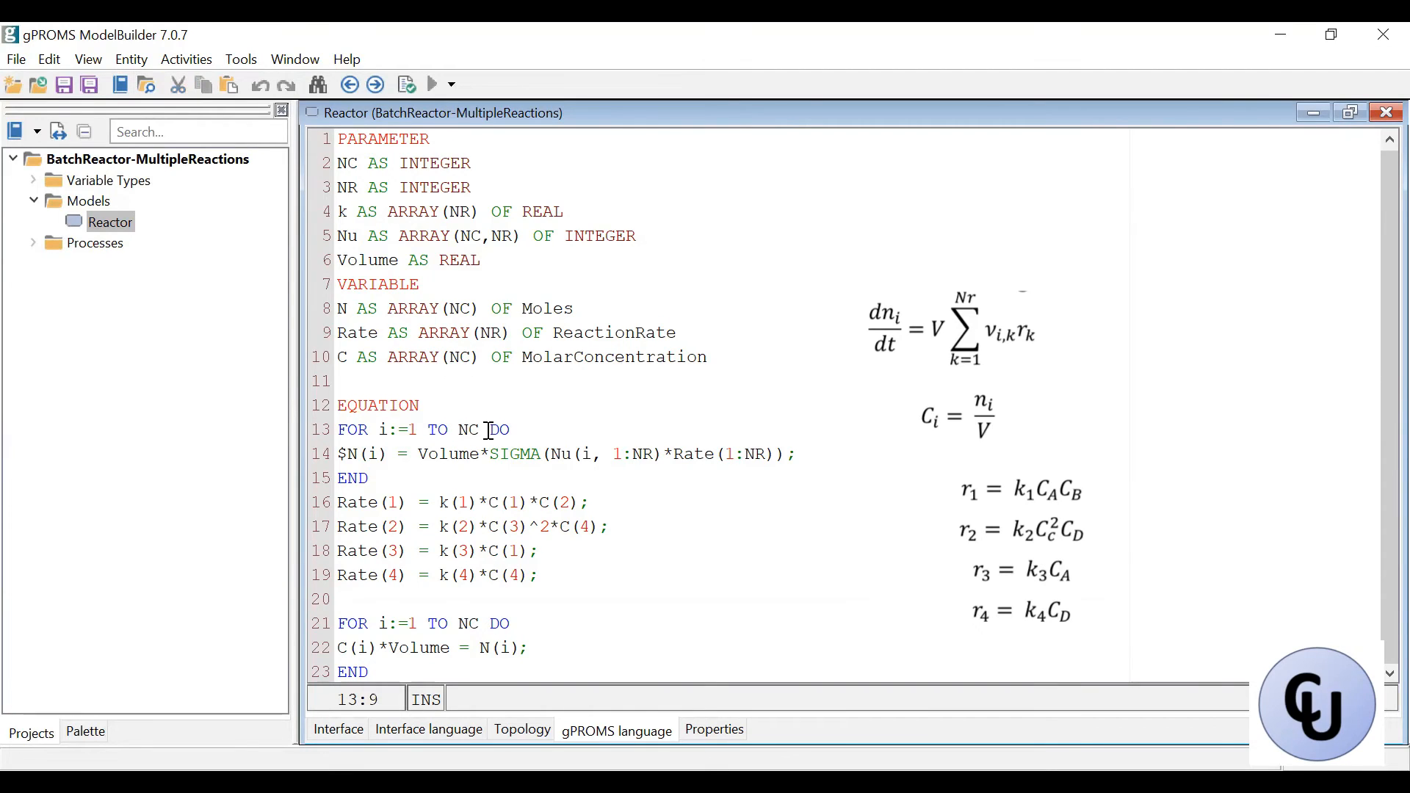
double_click(468, 429)
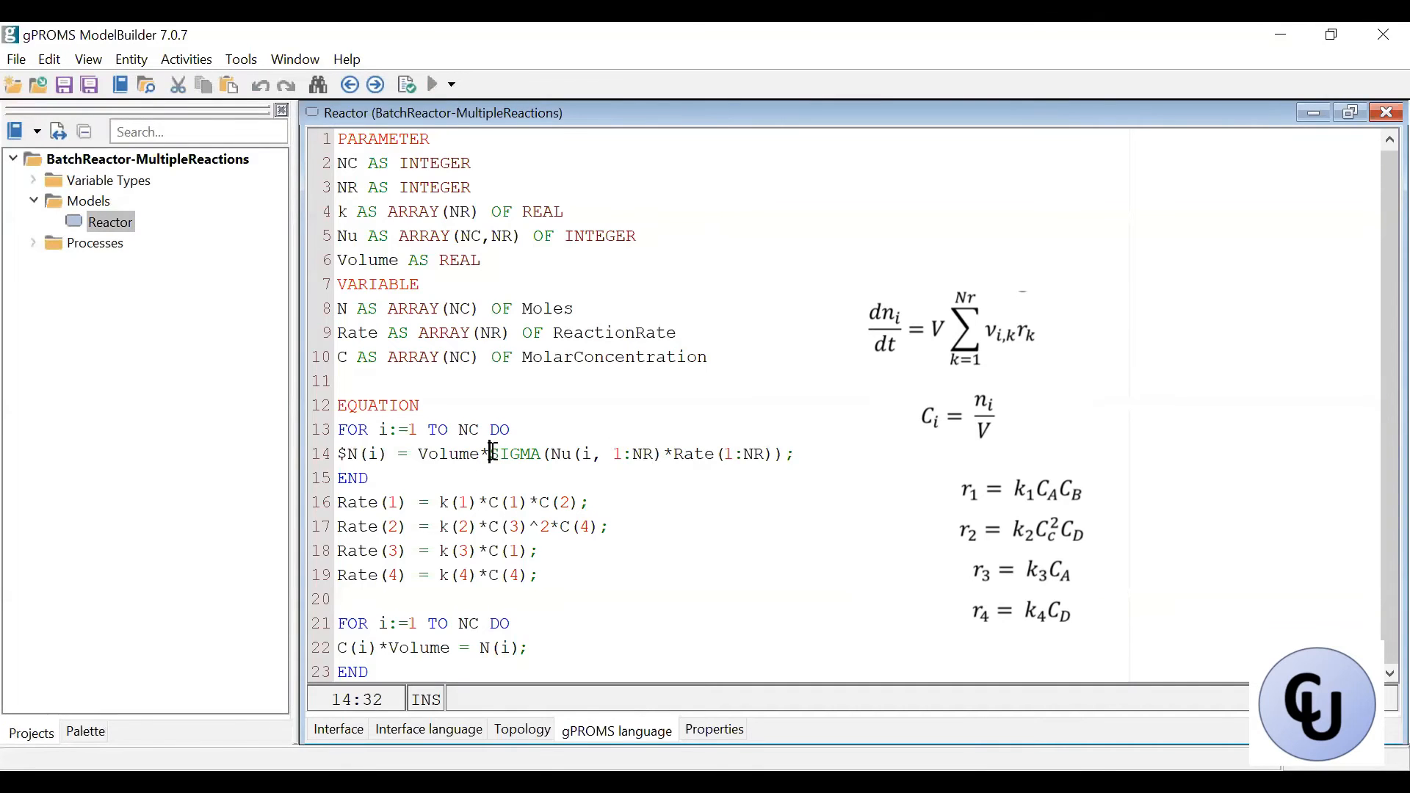
double_click(514, 453)
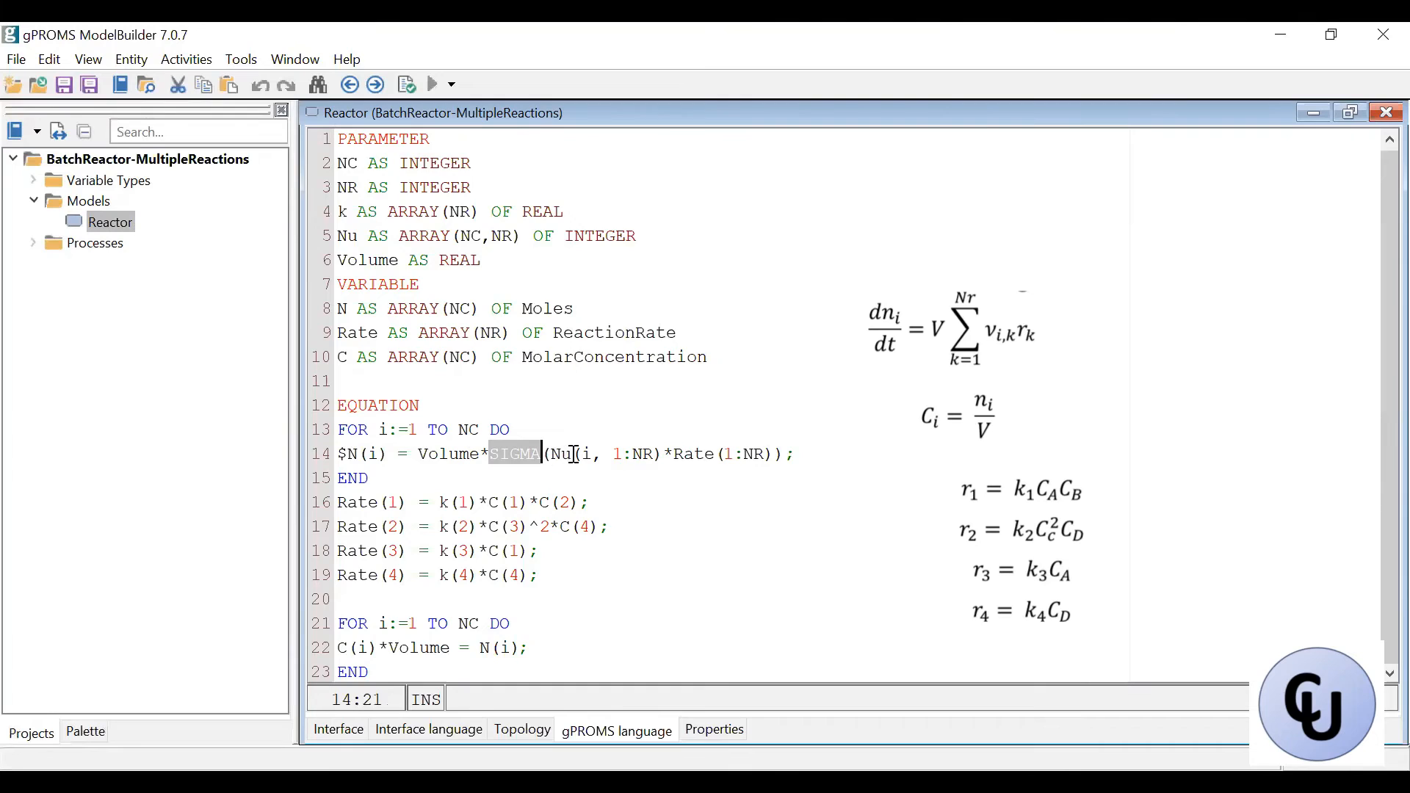
mouse_move(591, 454)
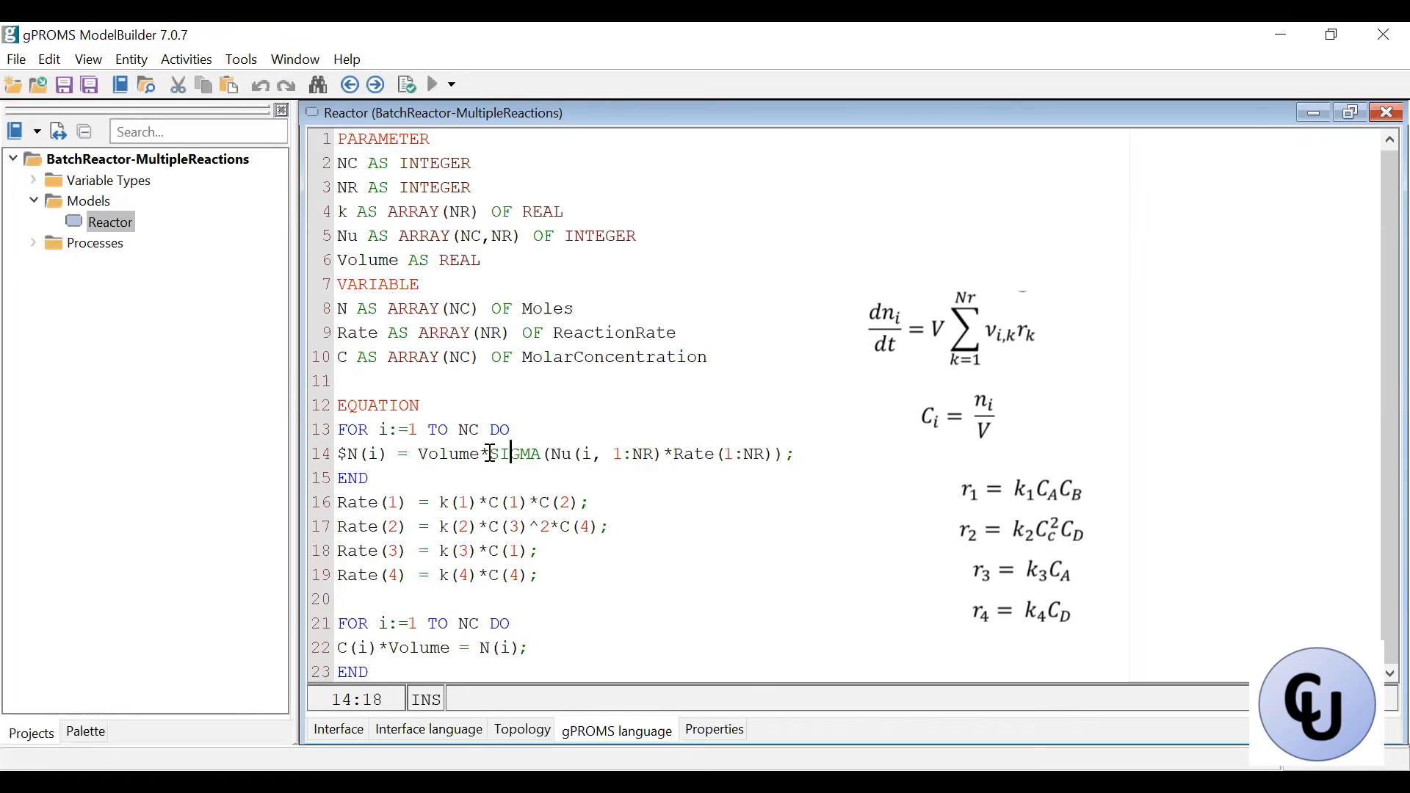
double_click(516, 454)
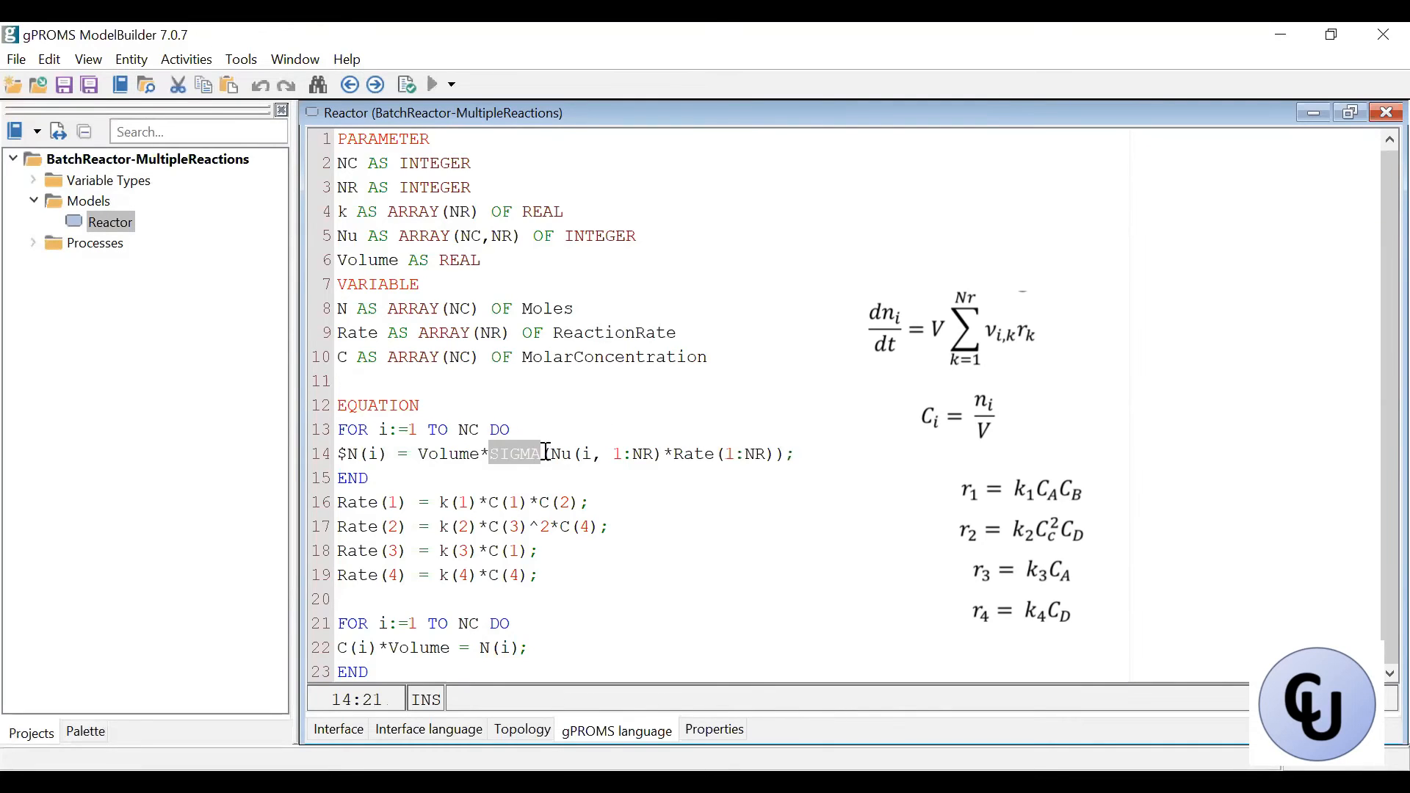
mouse_move(609, 453)
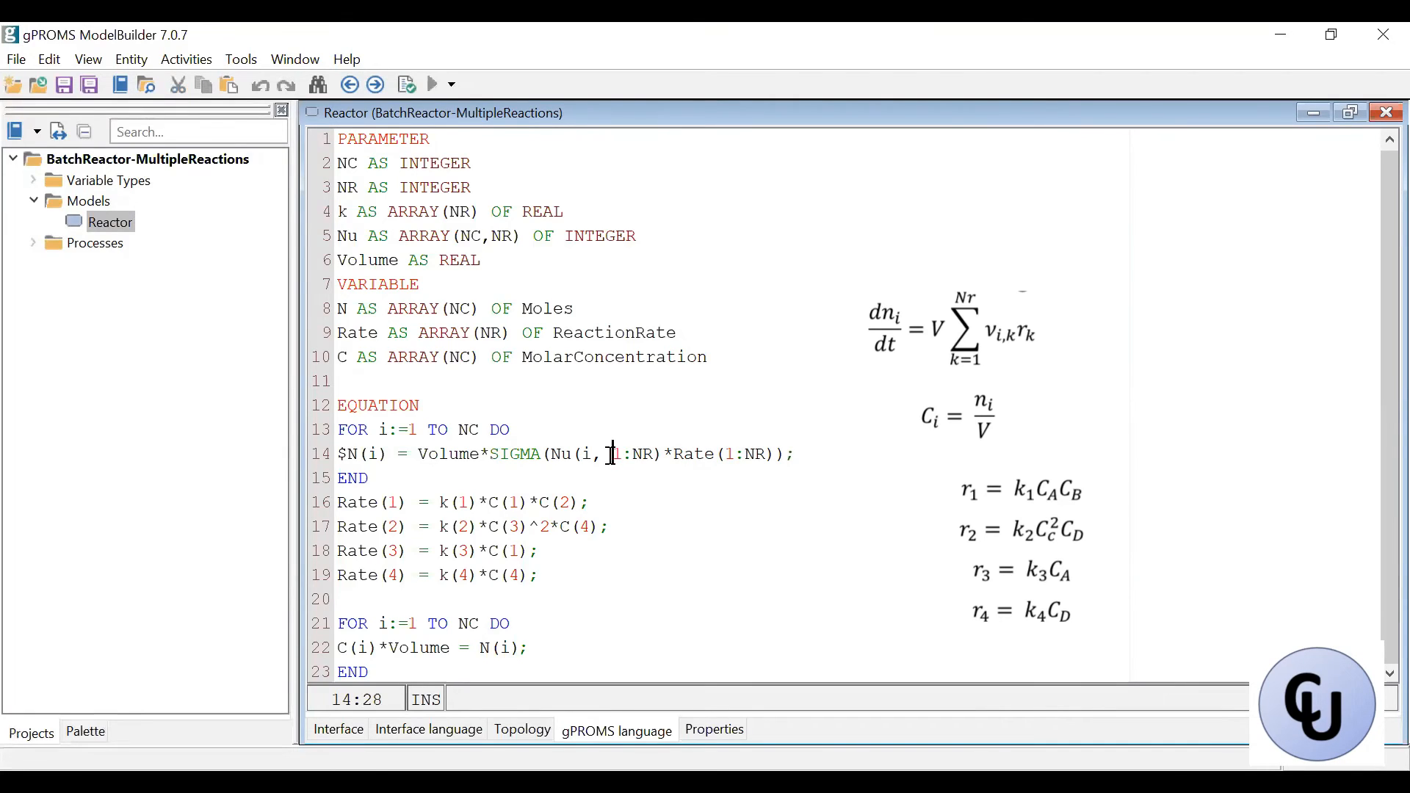
double_click(630, 454)
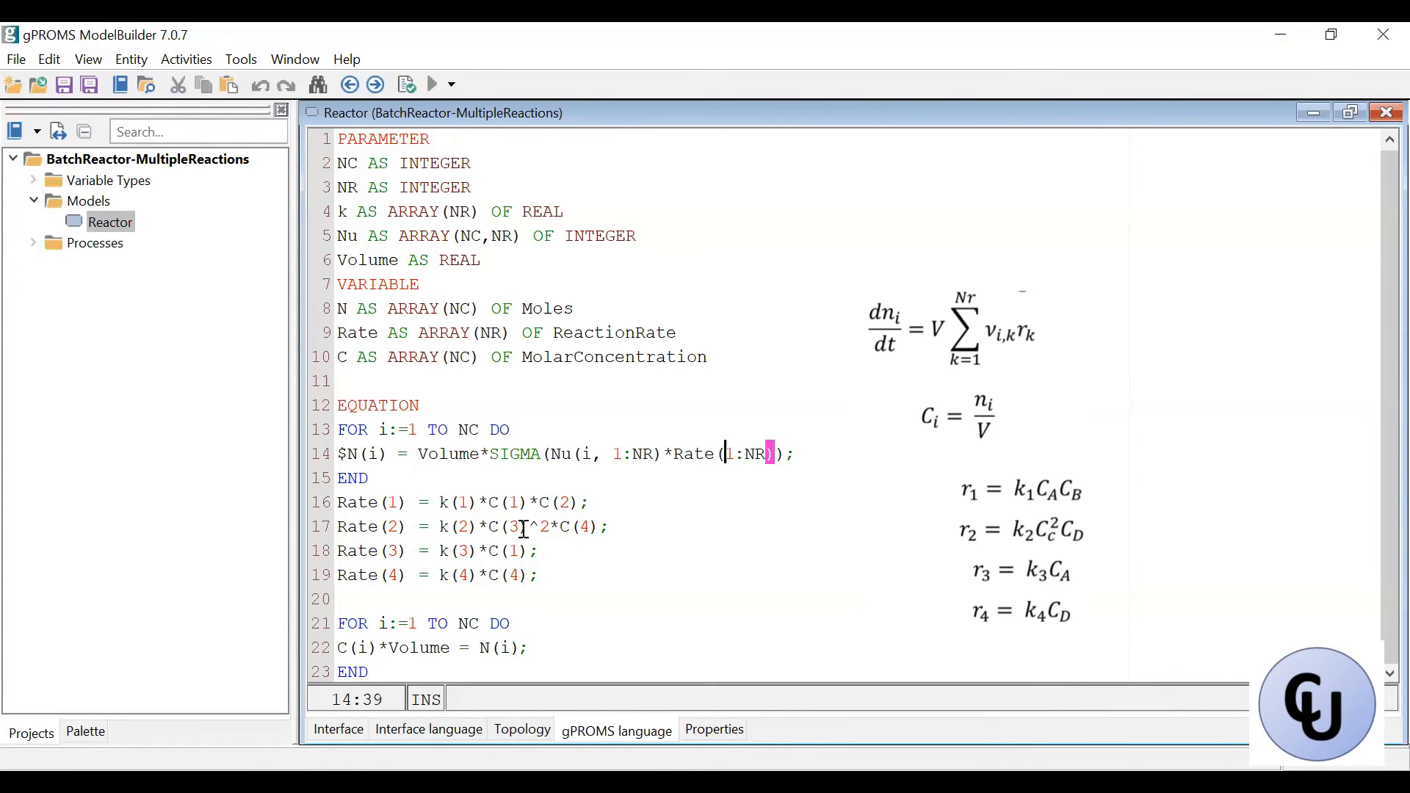
mouse_move(473, 539)
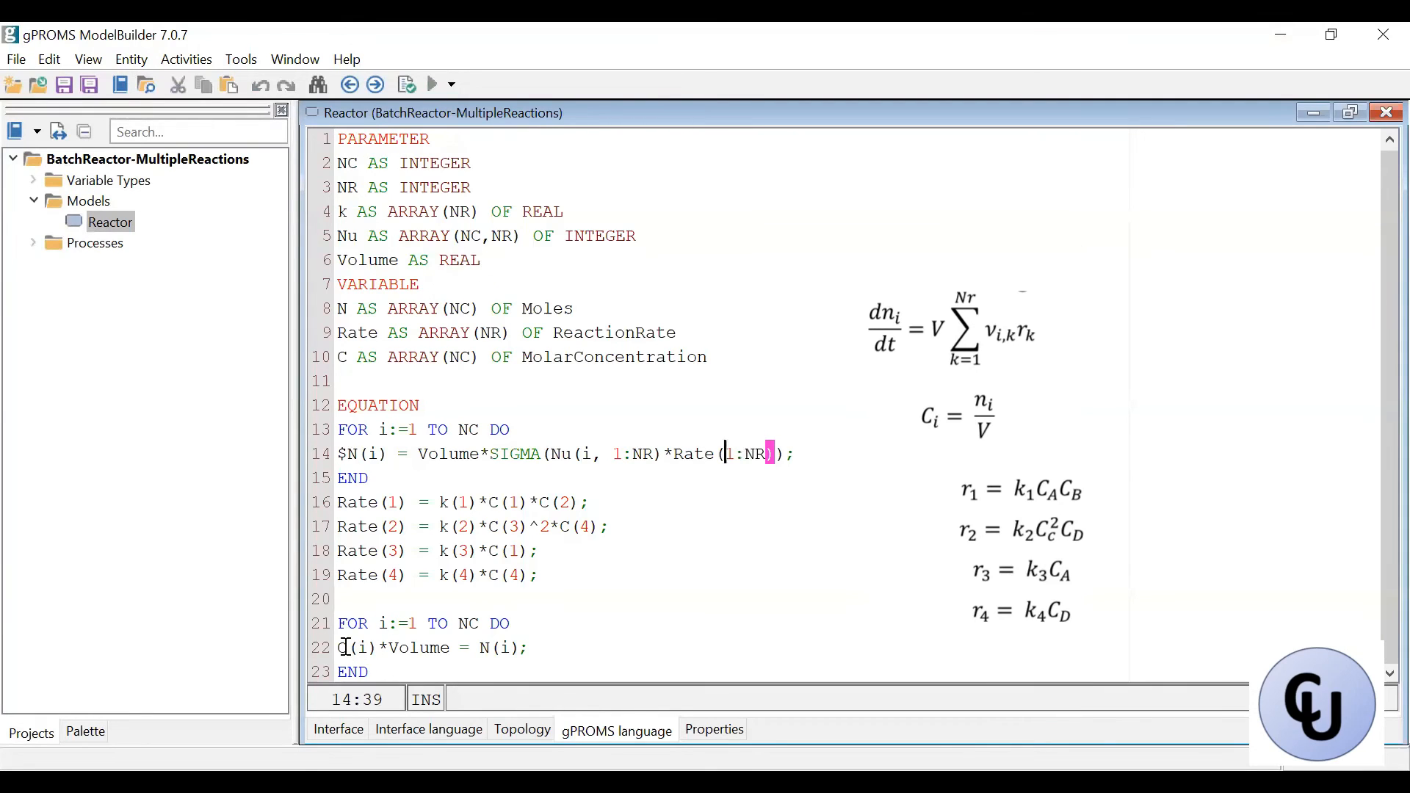
Move attention to the concentration loop C(i)*Volume = N(i) in the Reactor code.
click(373, 648)
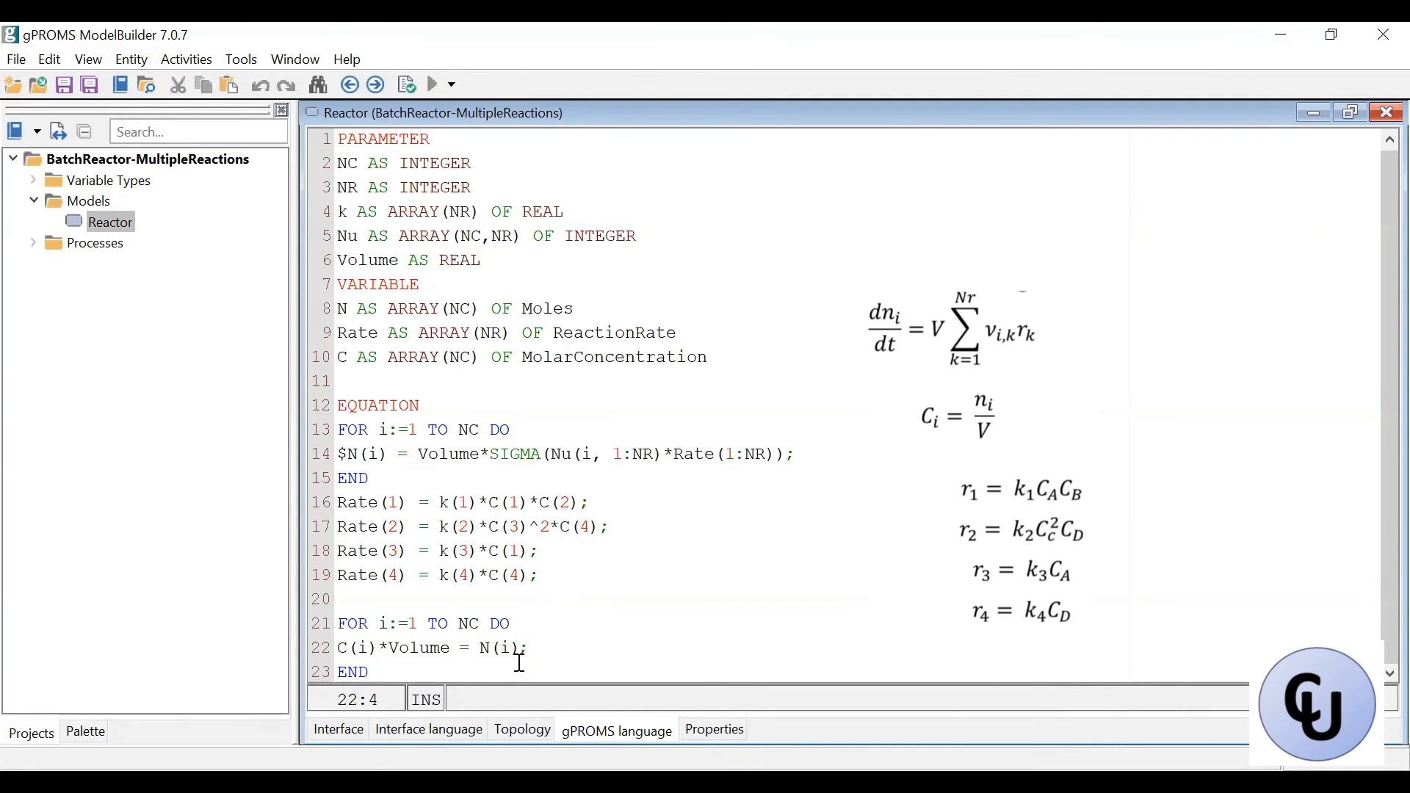
mouse_move(487, 588)
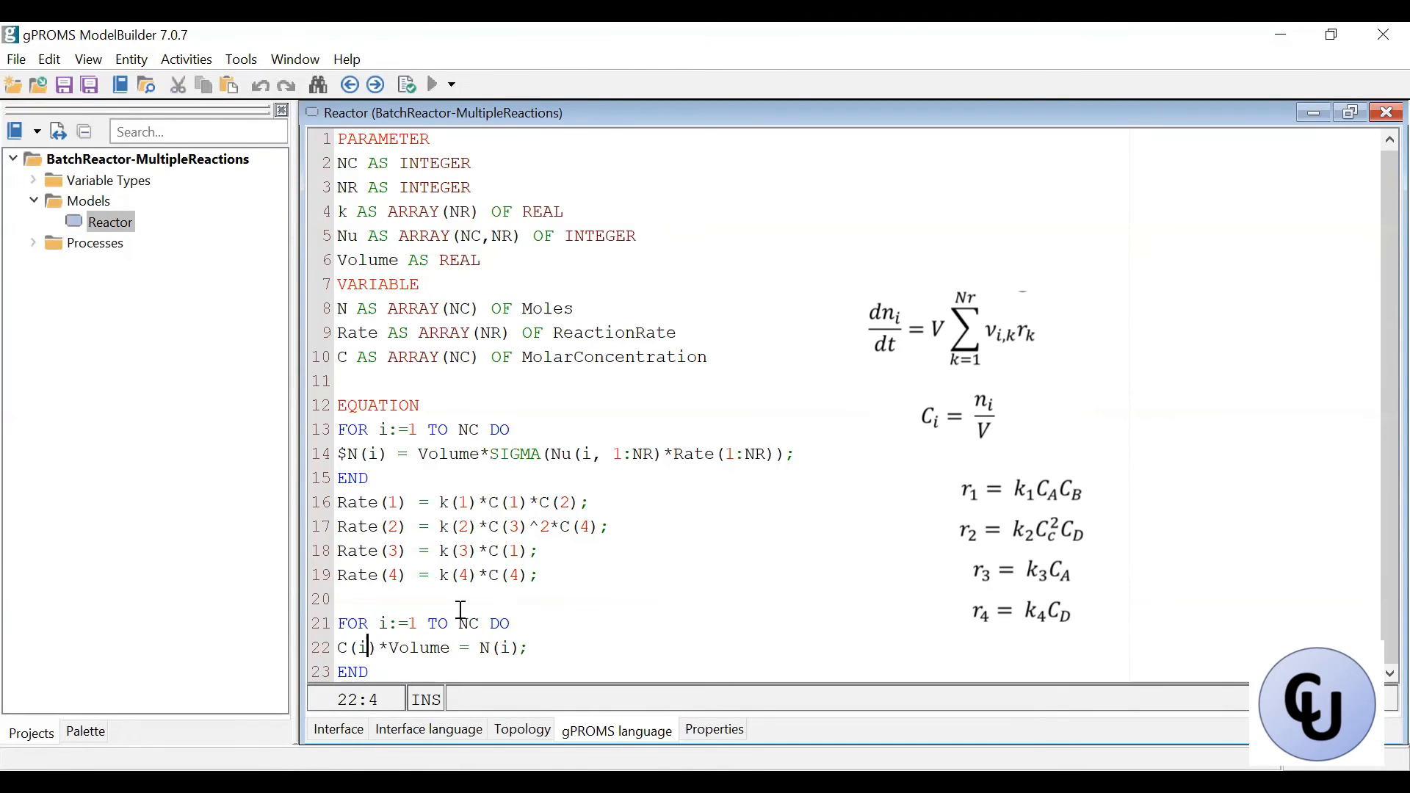
mouse_move(416, 601)
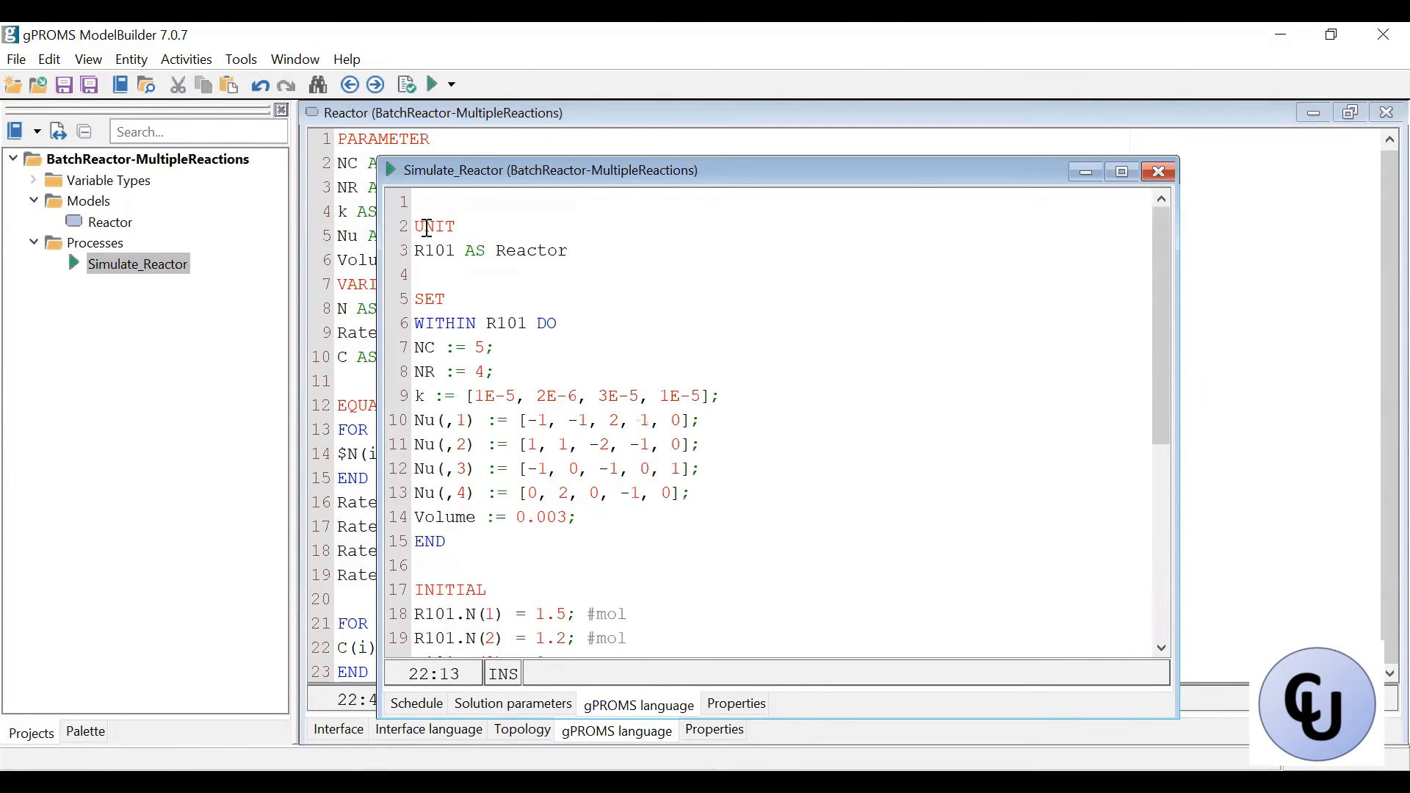
drag(414, 250, 493, 250)
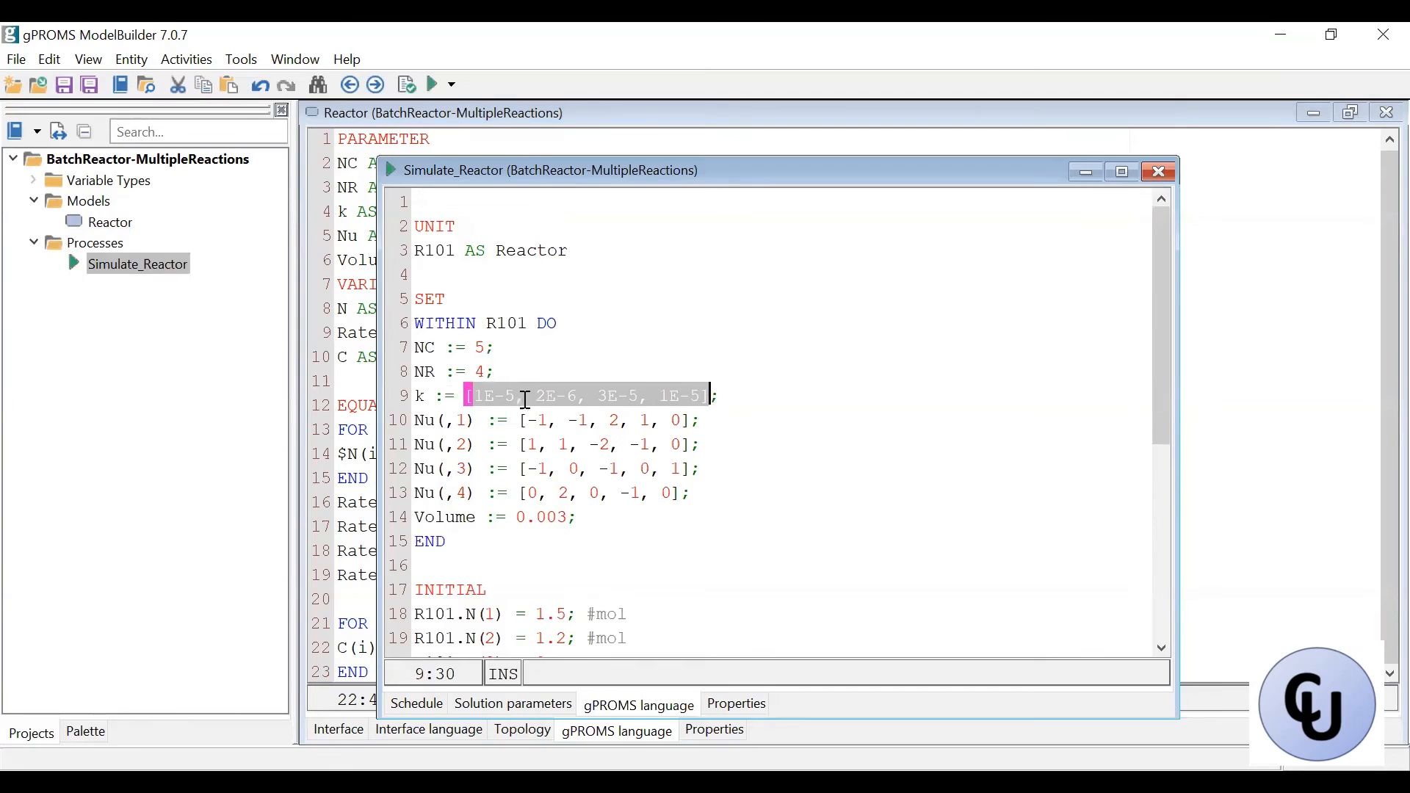
click(553, 396)
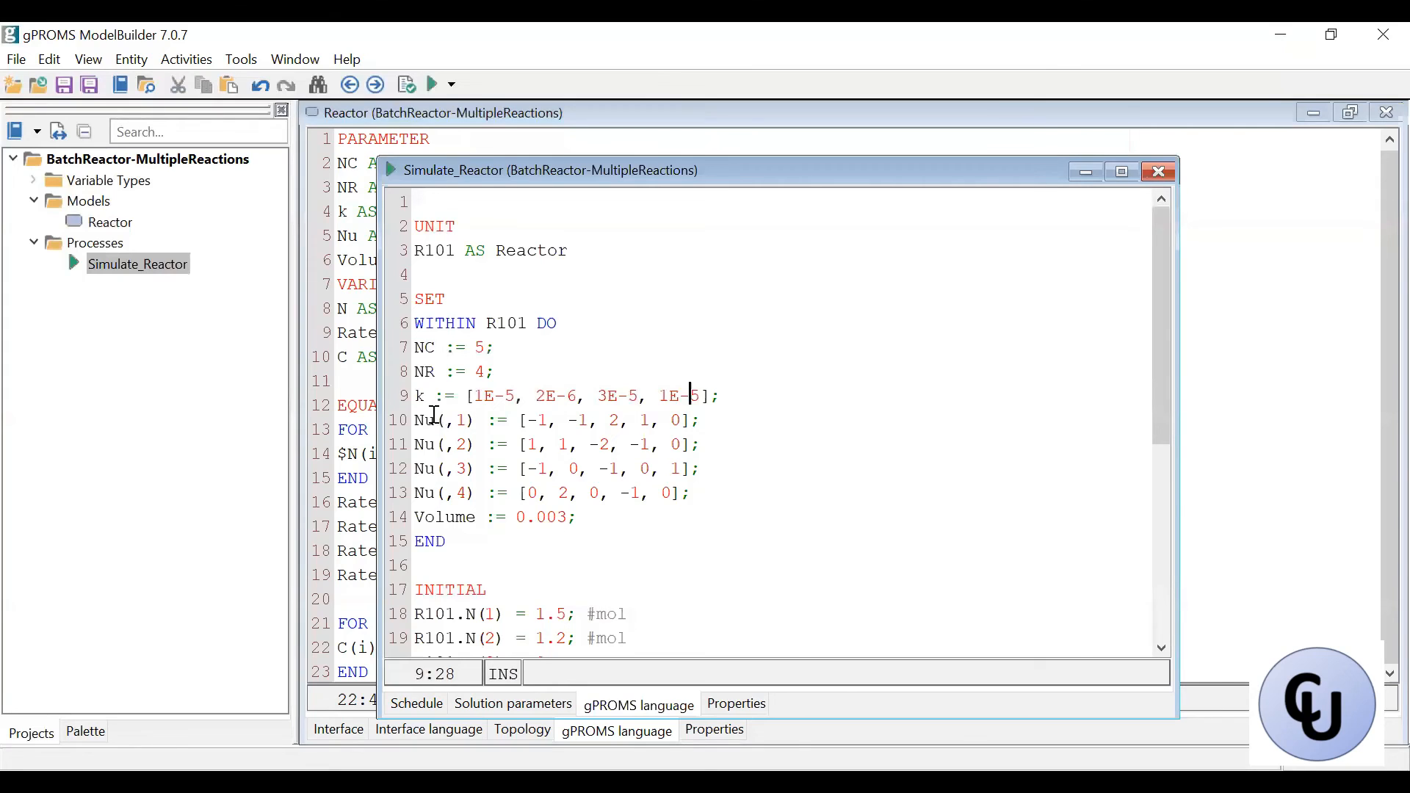
click(458, 420)
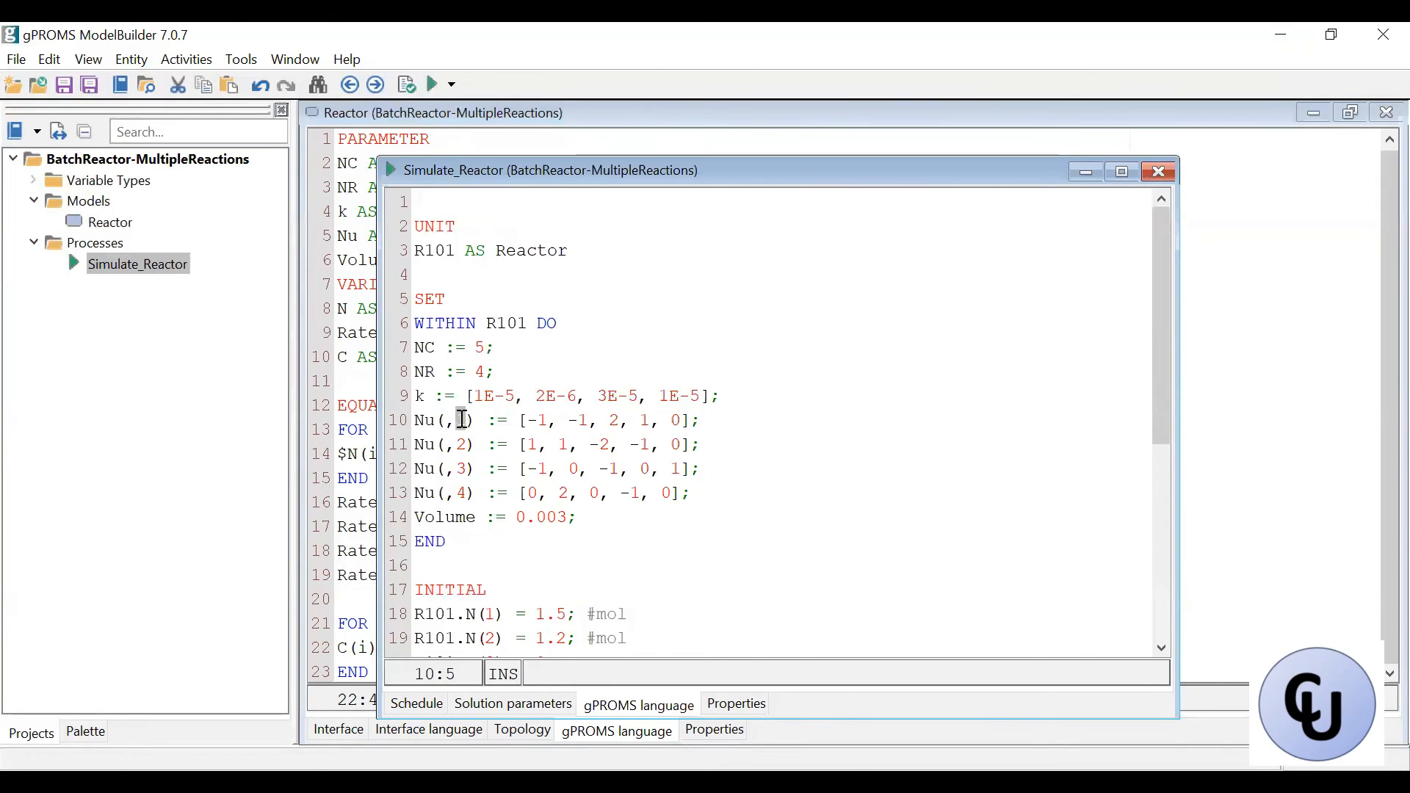
drag(520, 421, 684, 421)
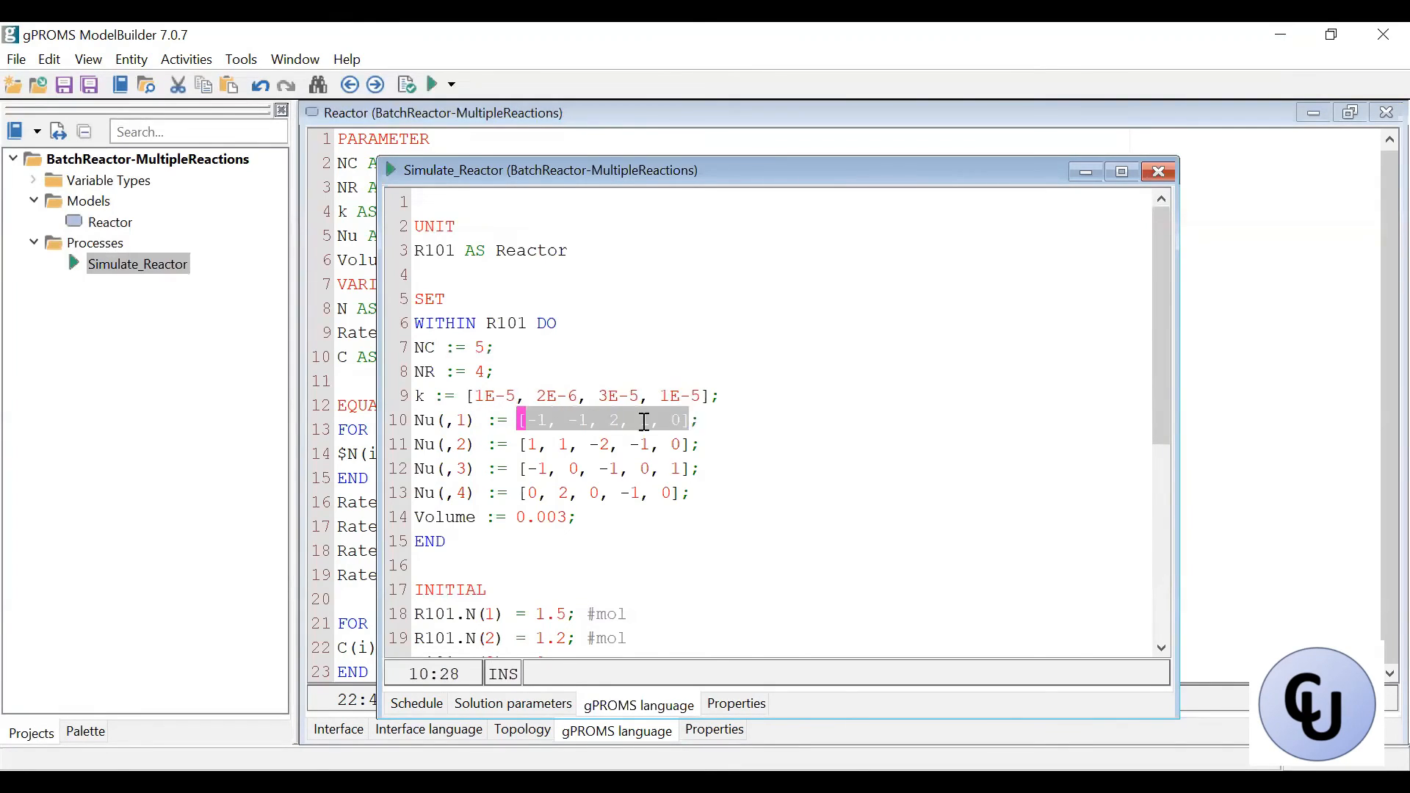
click(441, 421)
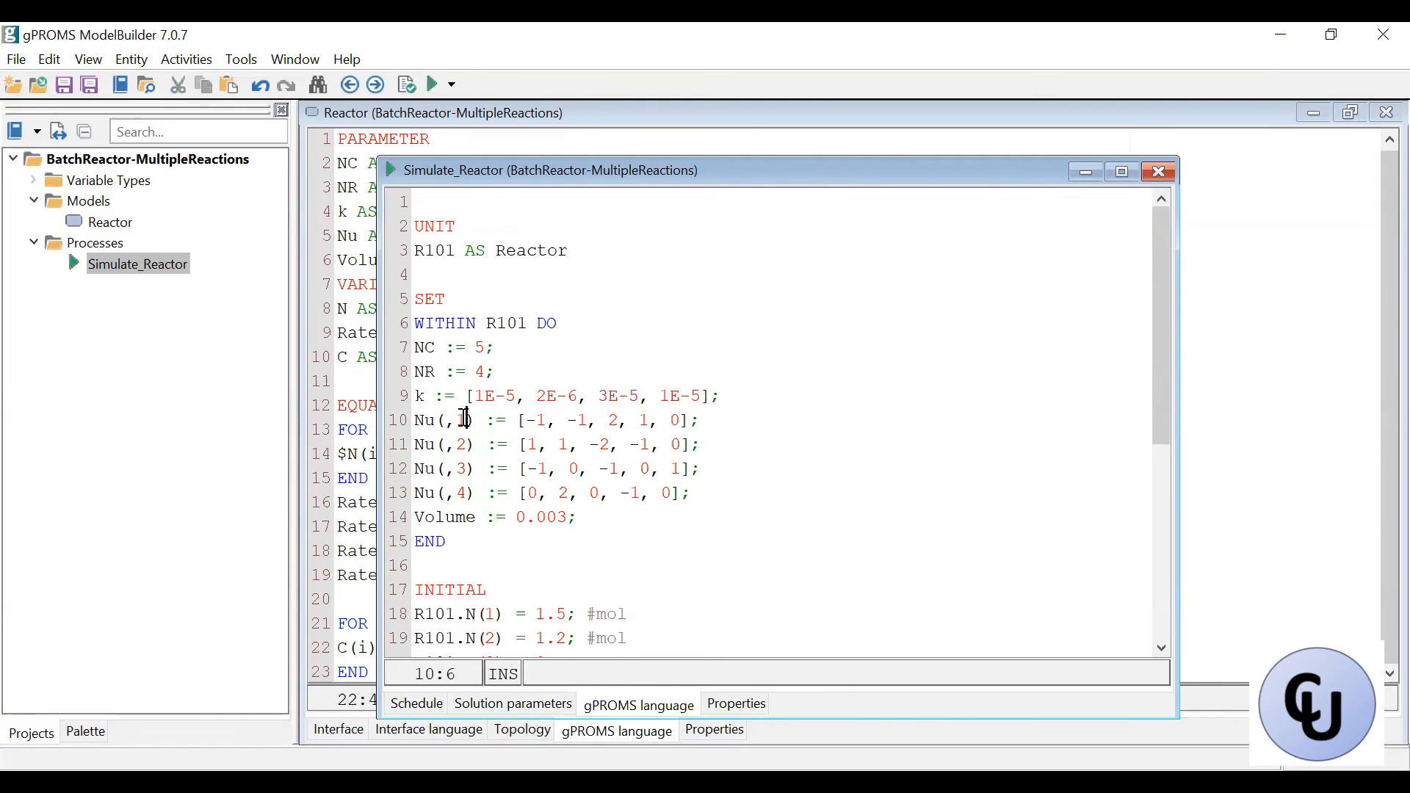
click(528, 444)
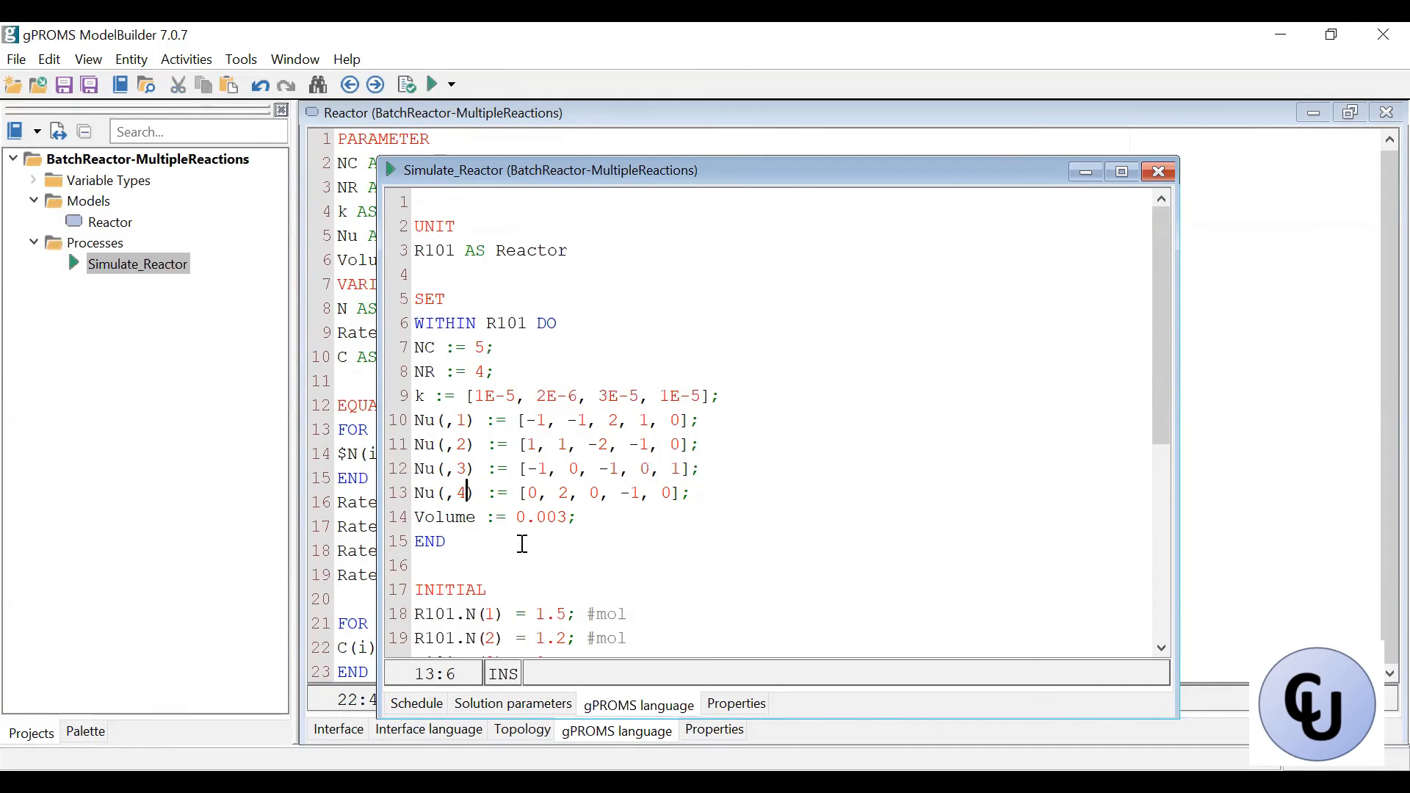
scroll(down, 3)
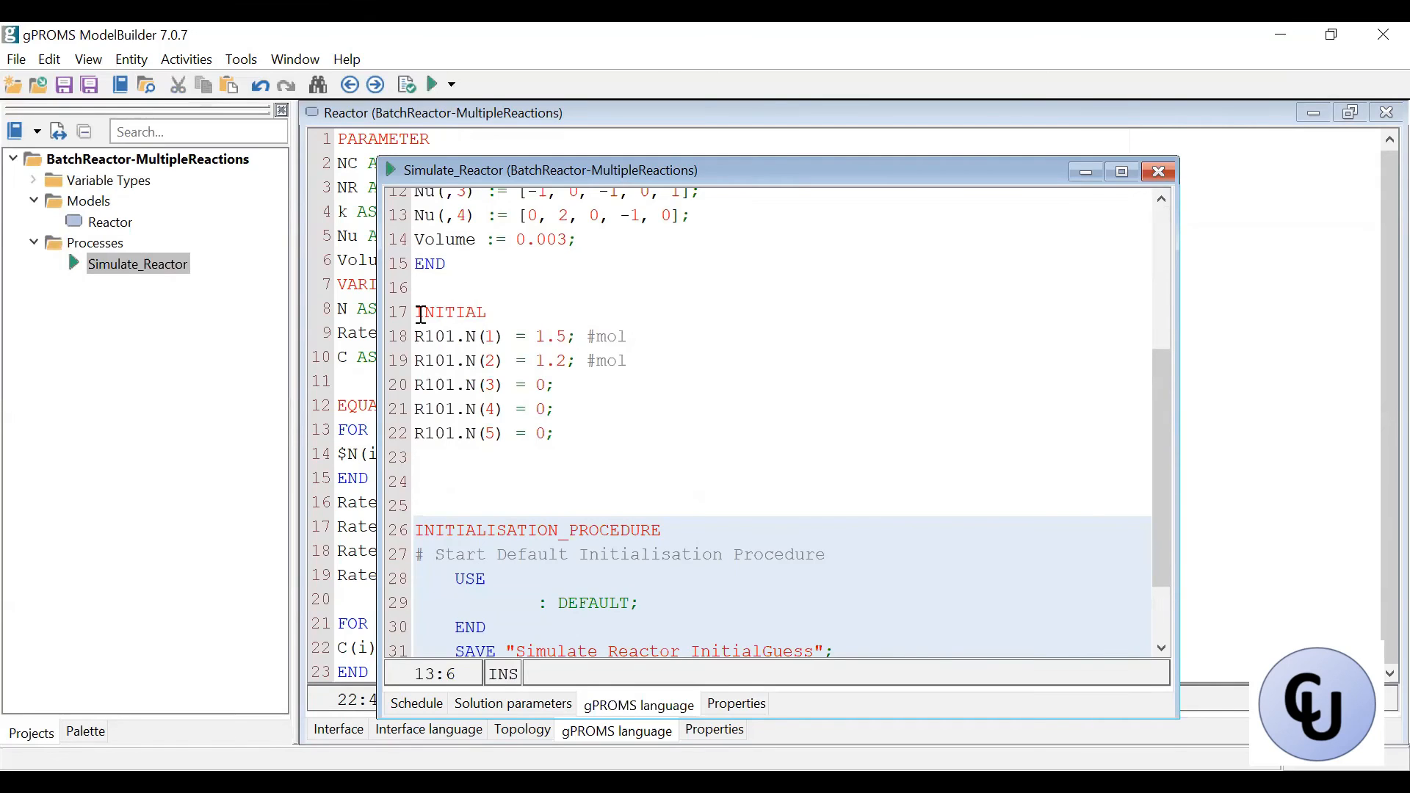
drag(417, 312, 548, 408)
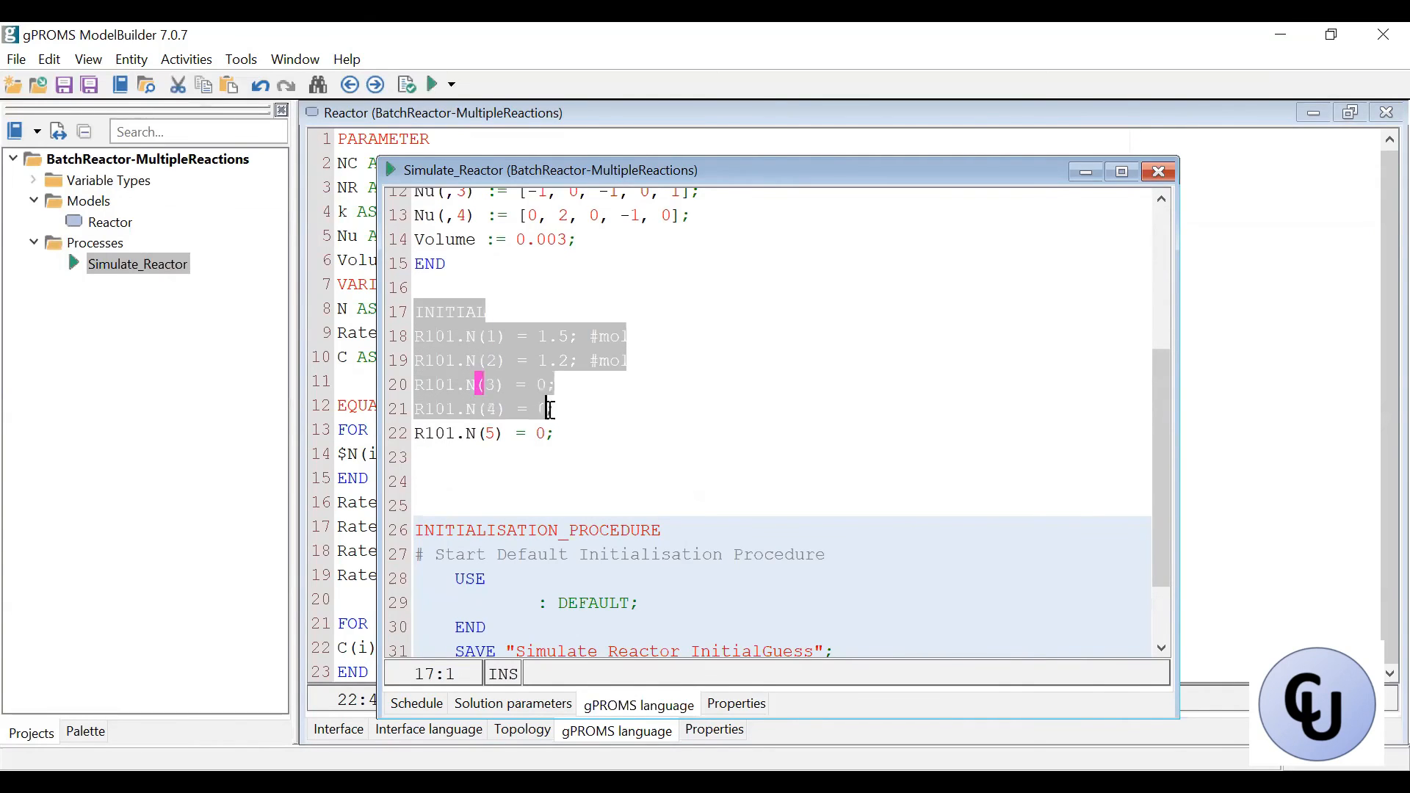
click(548, 409)
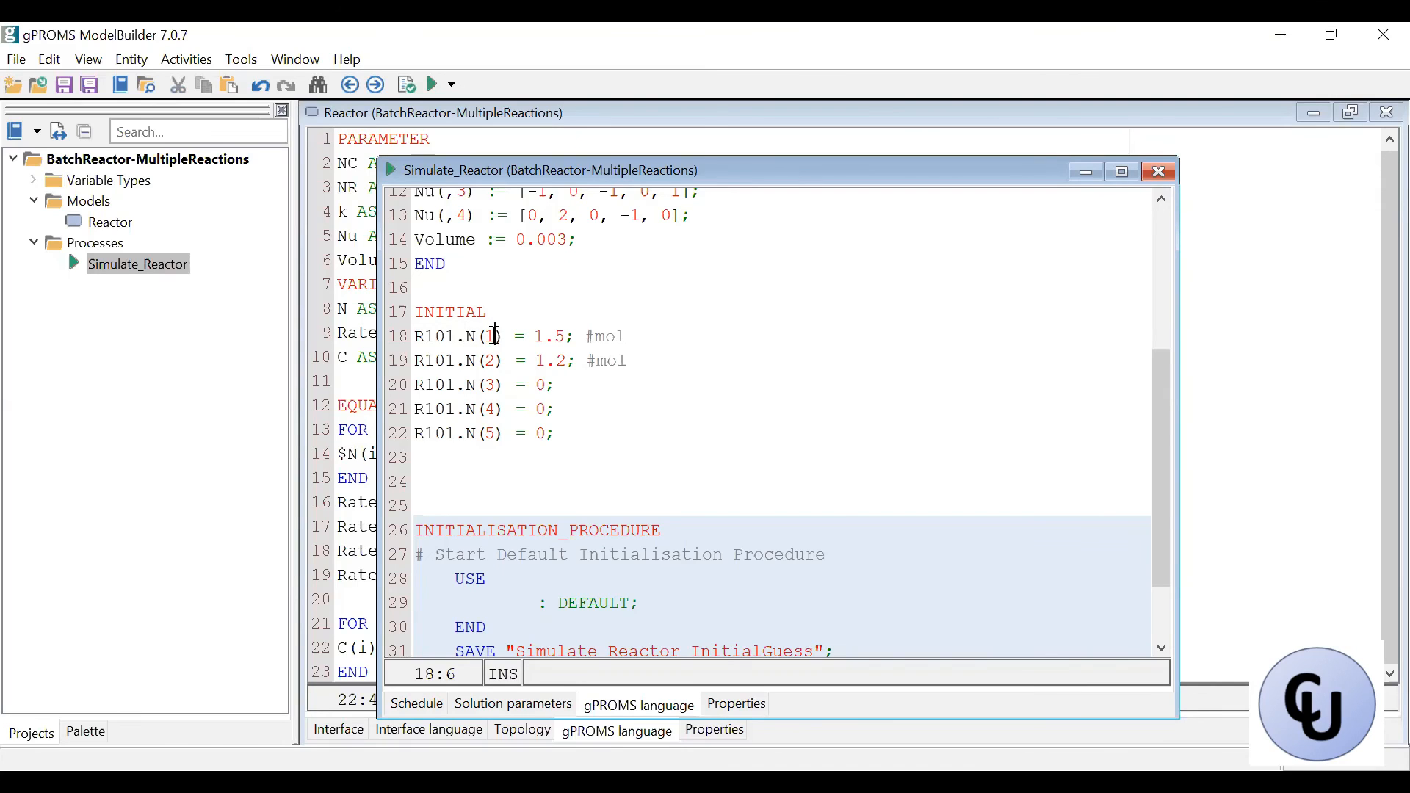
click(497, 384)
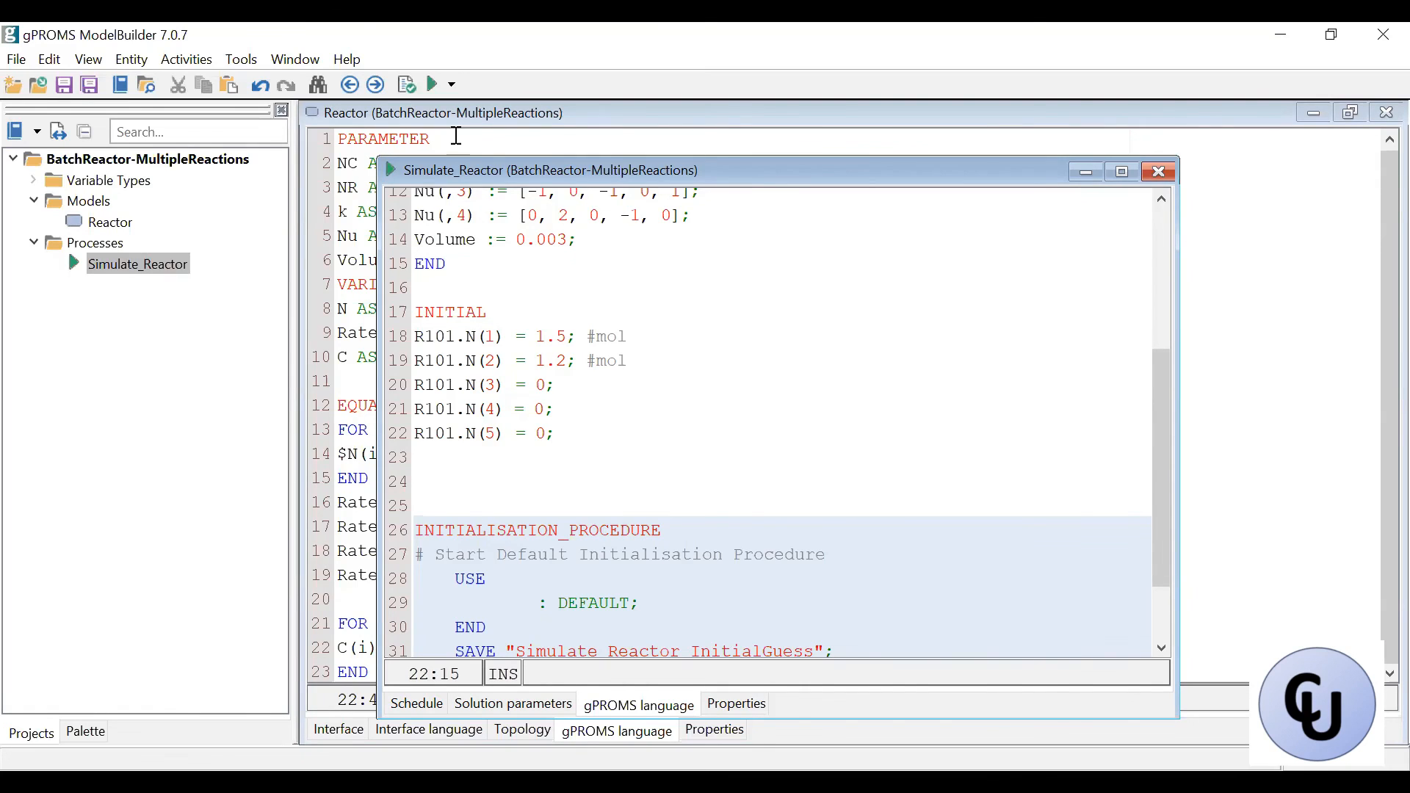
Run Simulate_Reactor and expand the results case down to R101's variables.
click(433, 84)
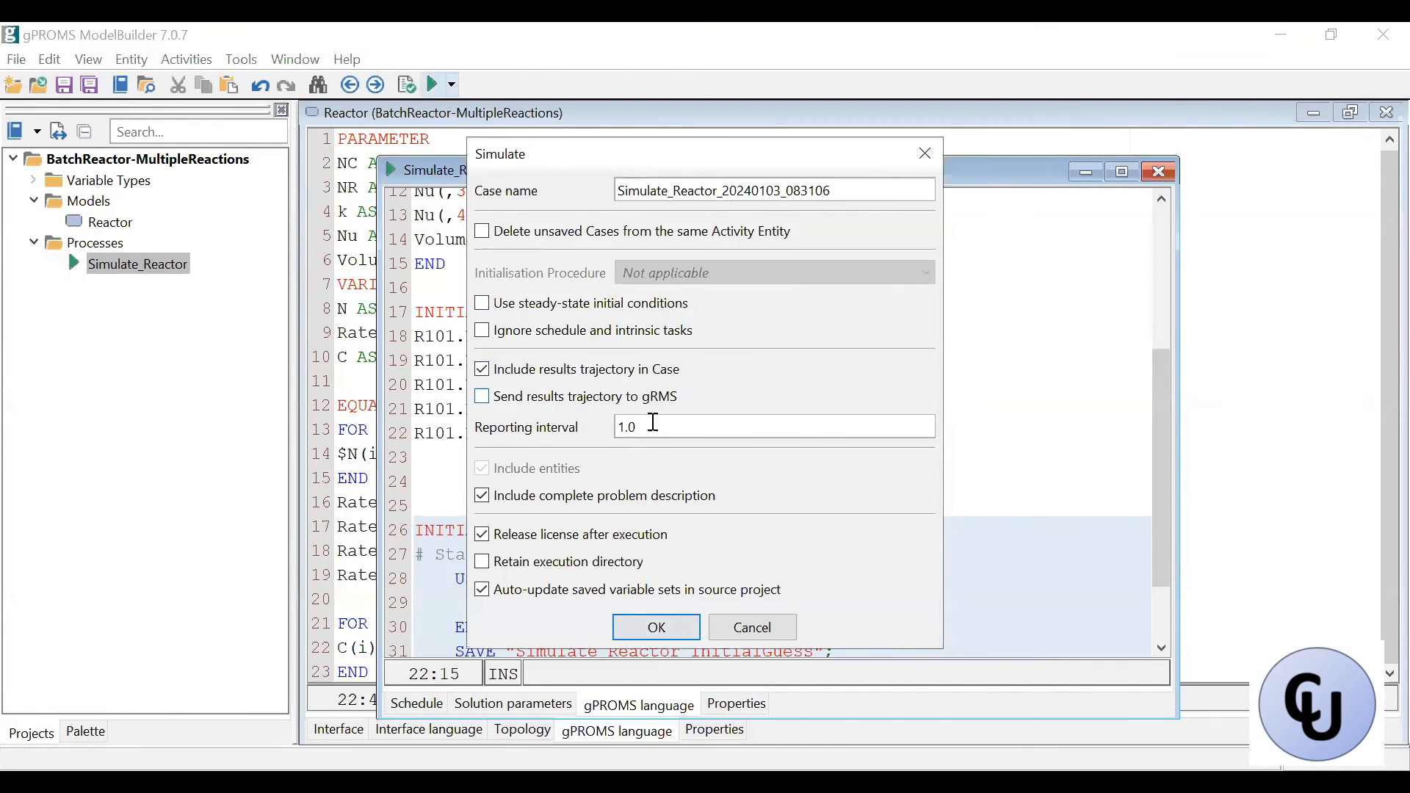
click(656, 627)
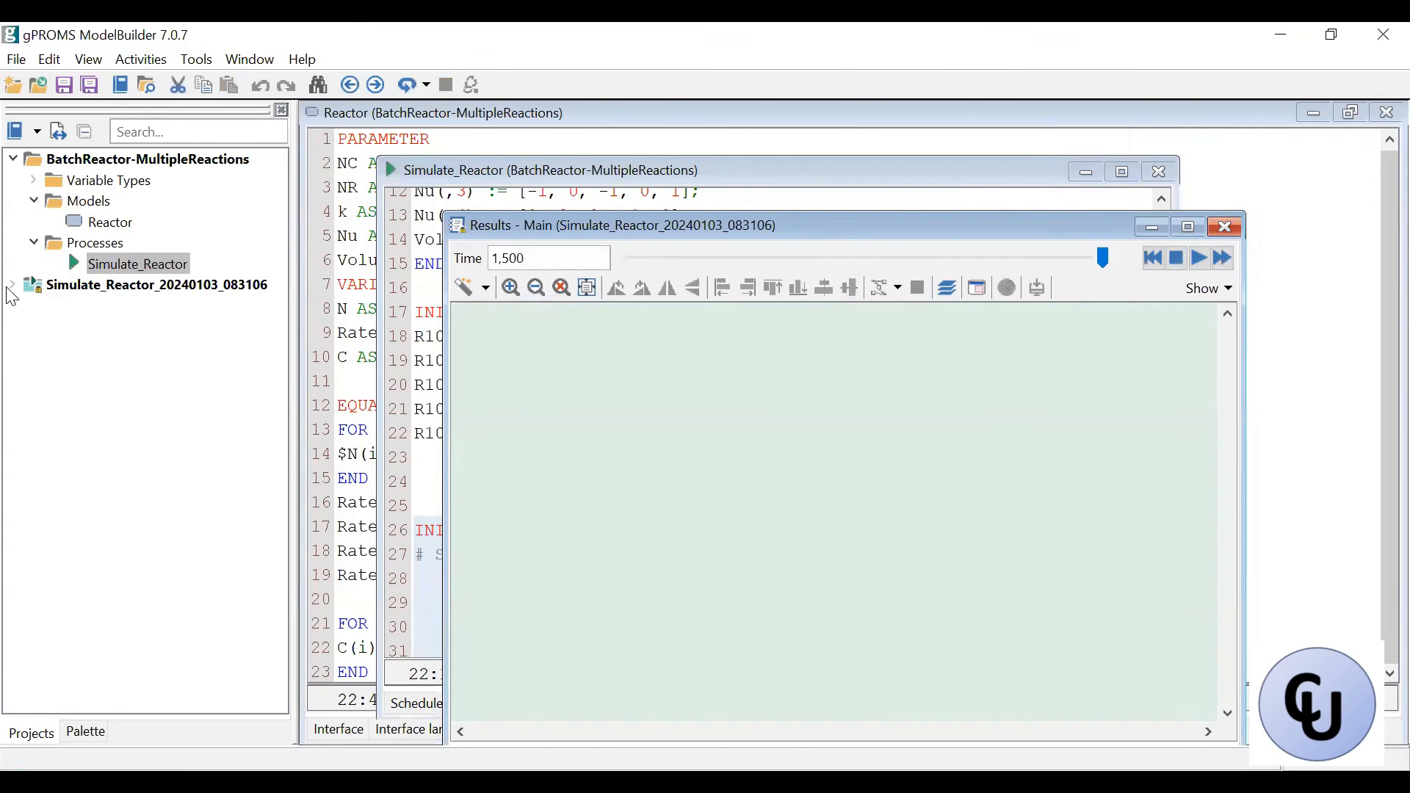
click(12, 285)
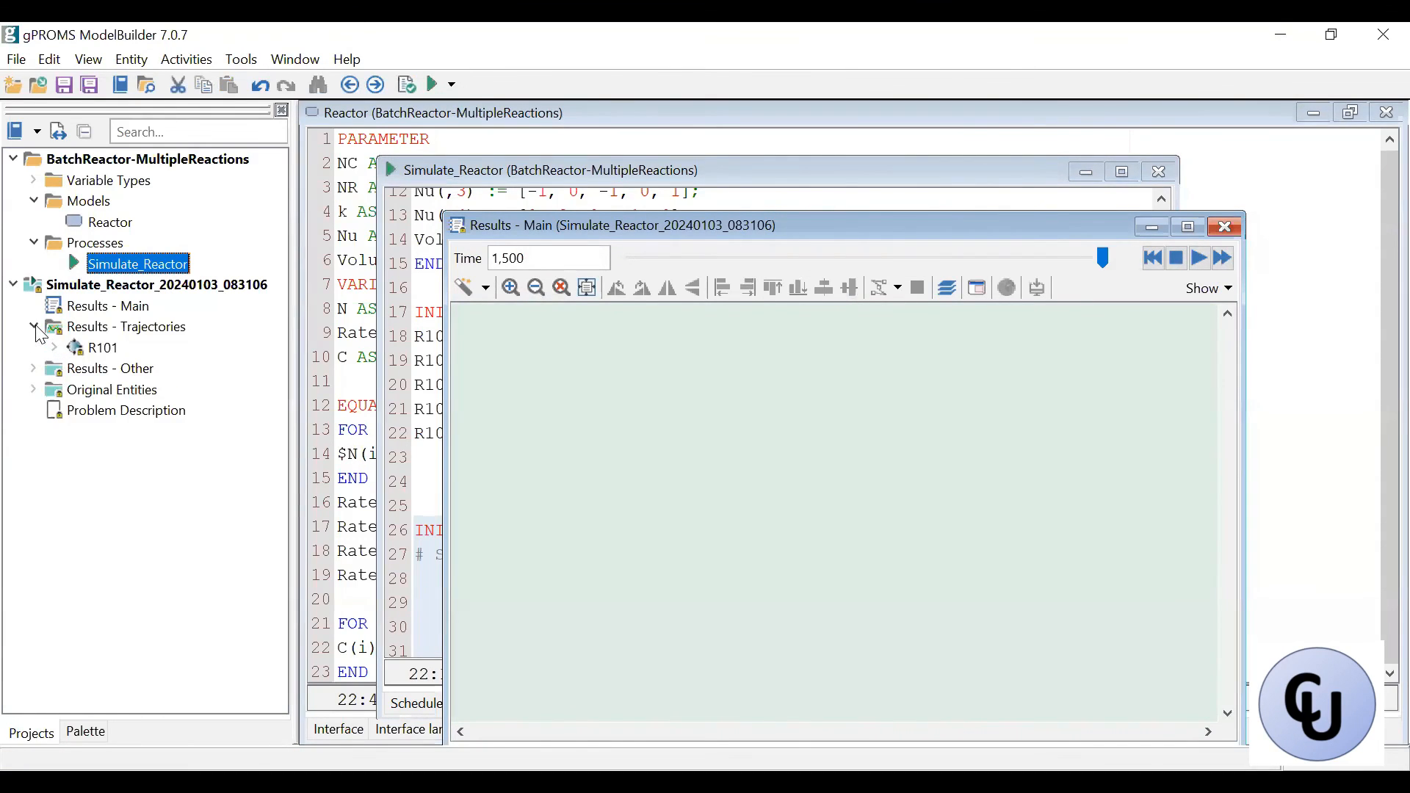
click(55, 348)
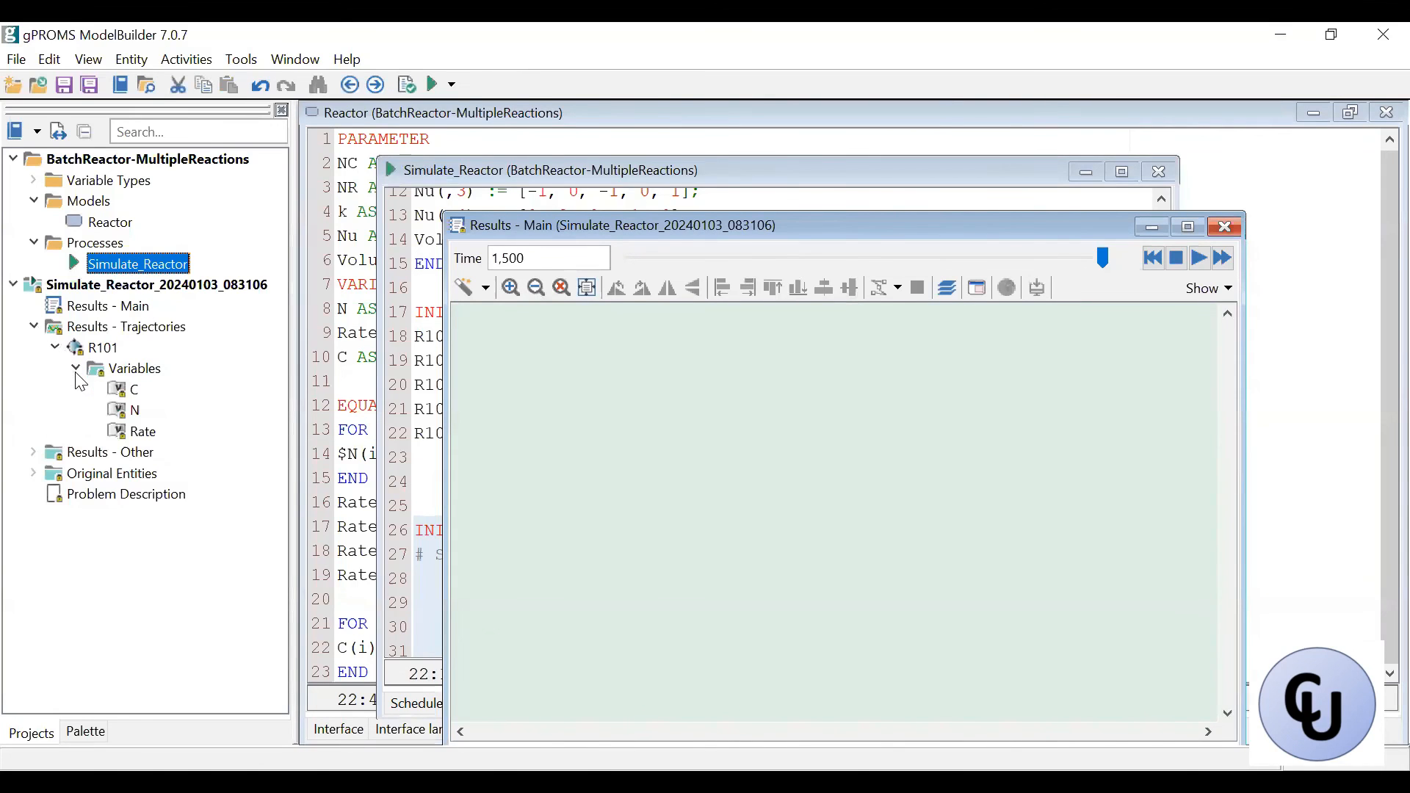
Plot R101's five-component concentration C over time, then return to the Simulate_Reactor script.
double_click(133, 390)
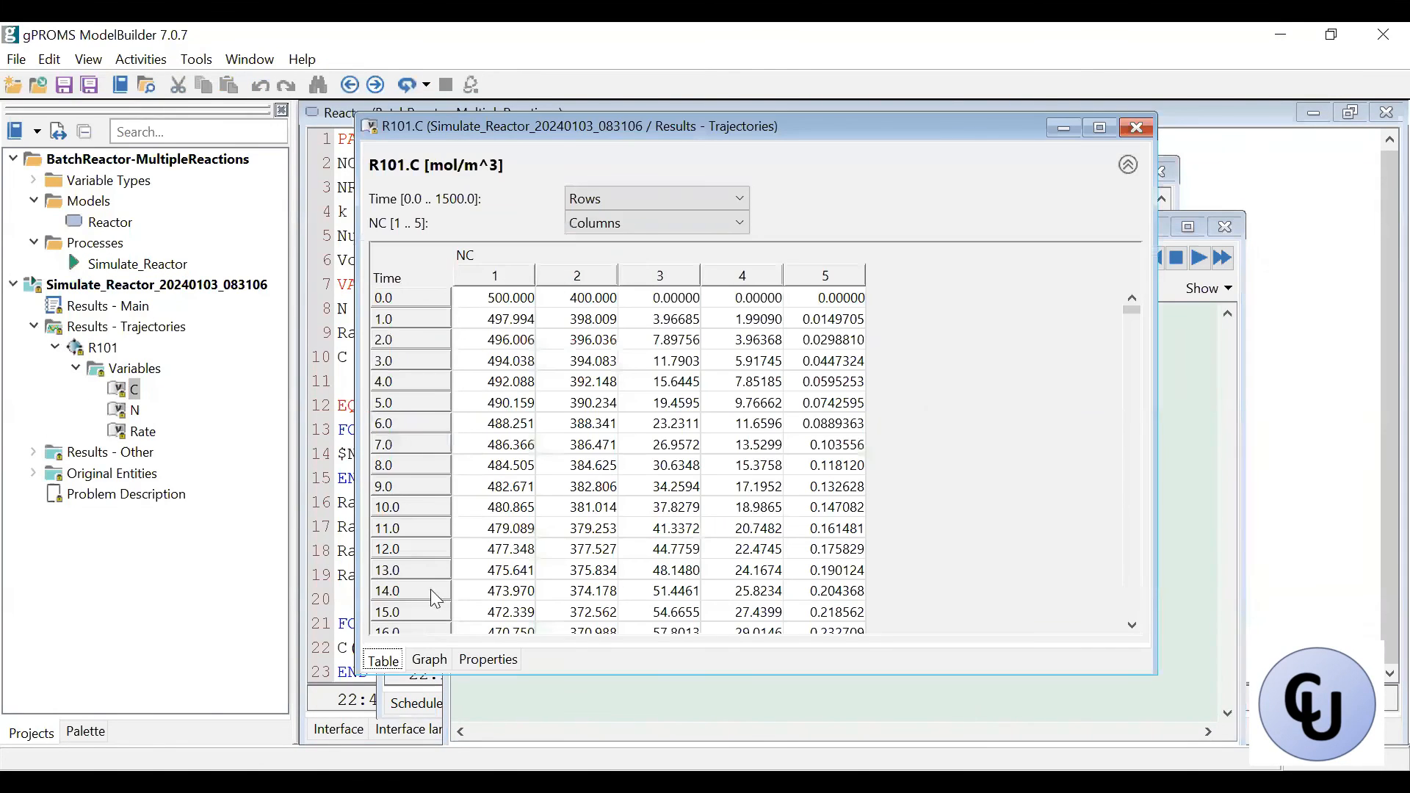
click(428, 659)
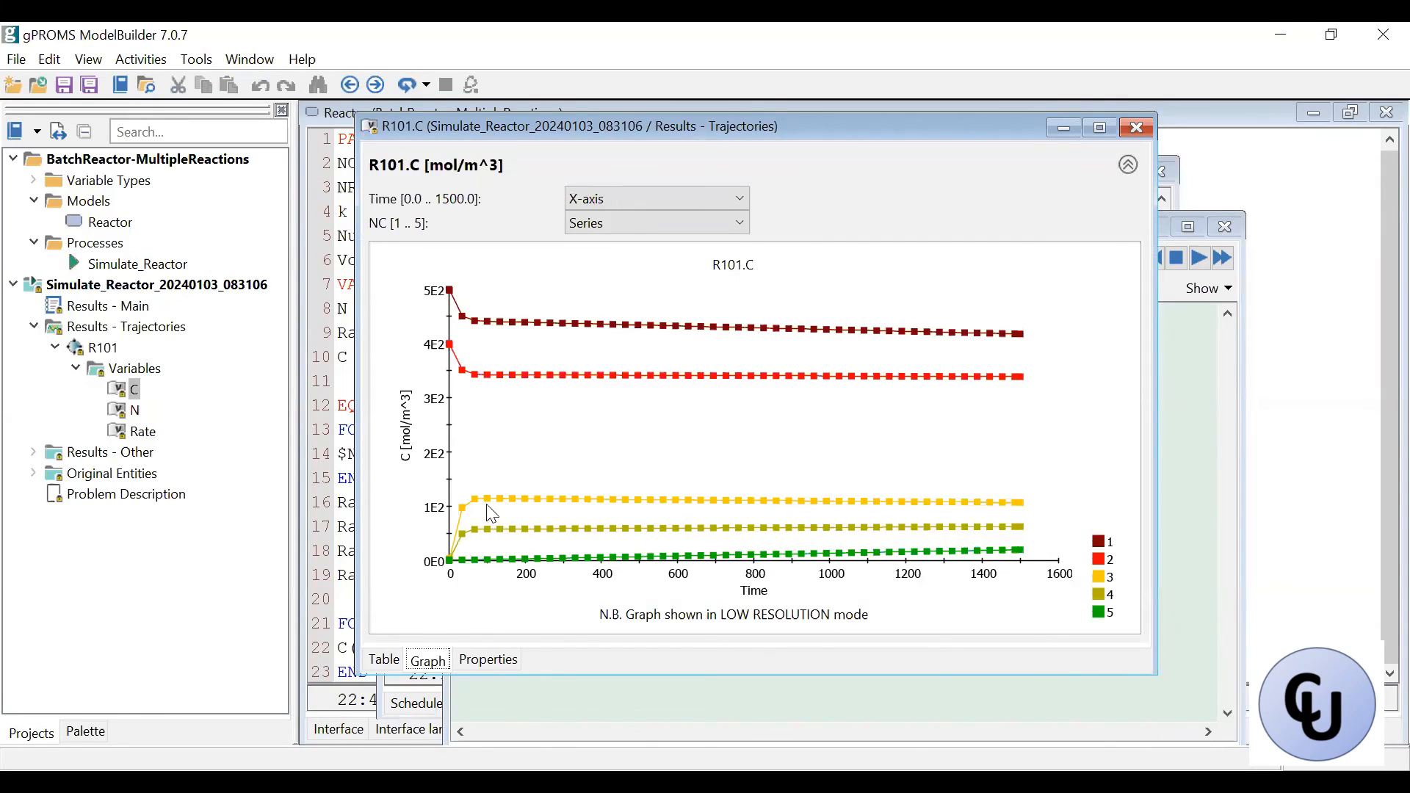
mouse_move(845, 466)
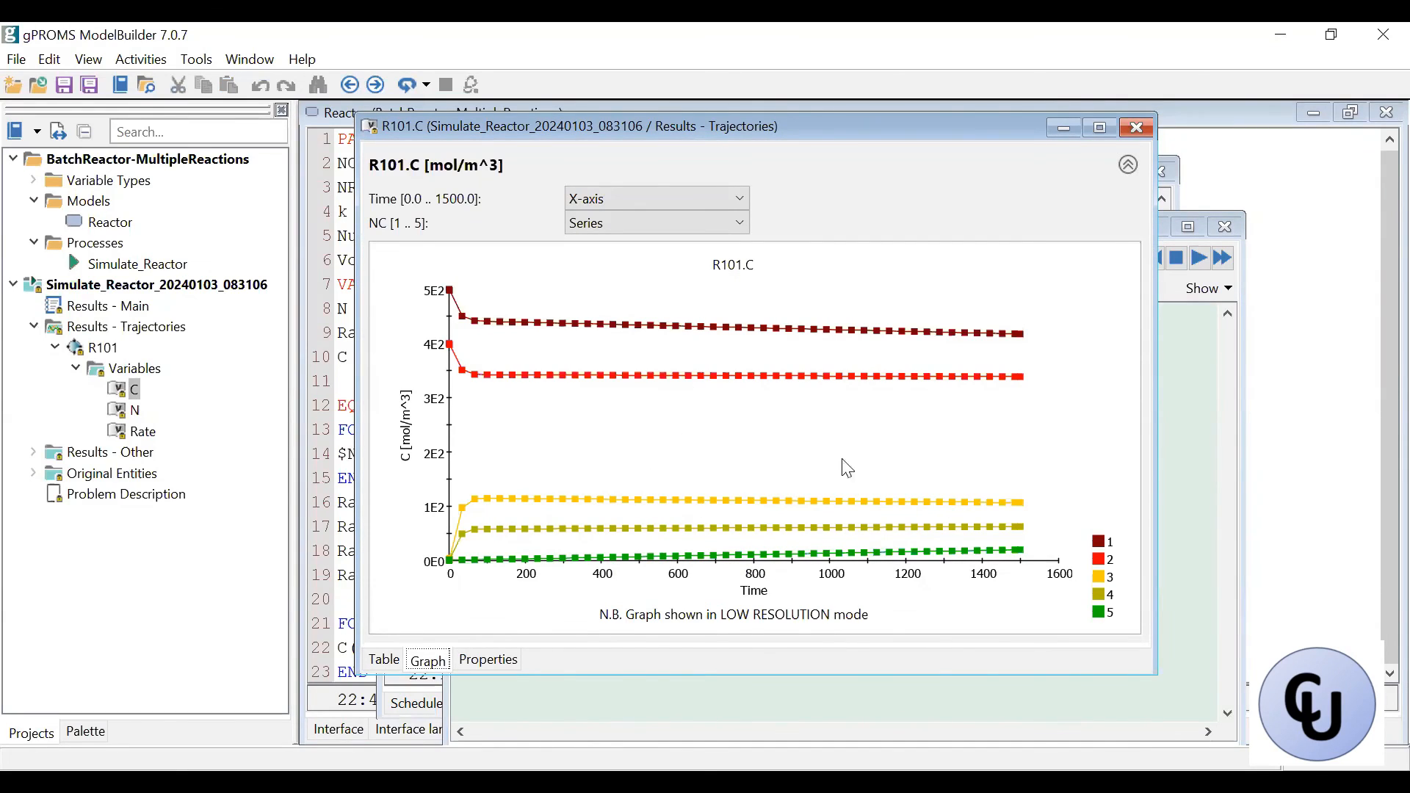
mouse_move(762, 685)
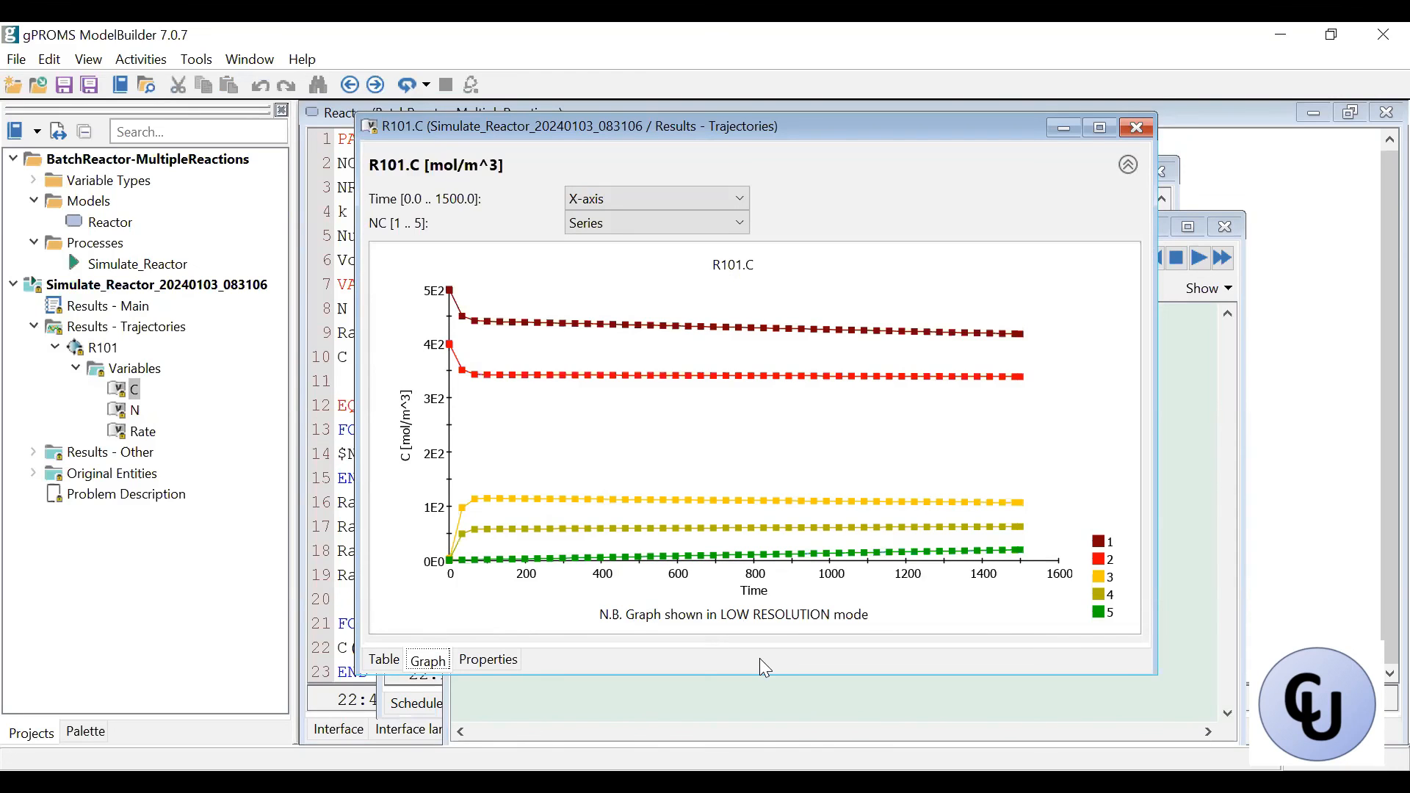
mouse_move(863, 307)
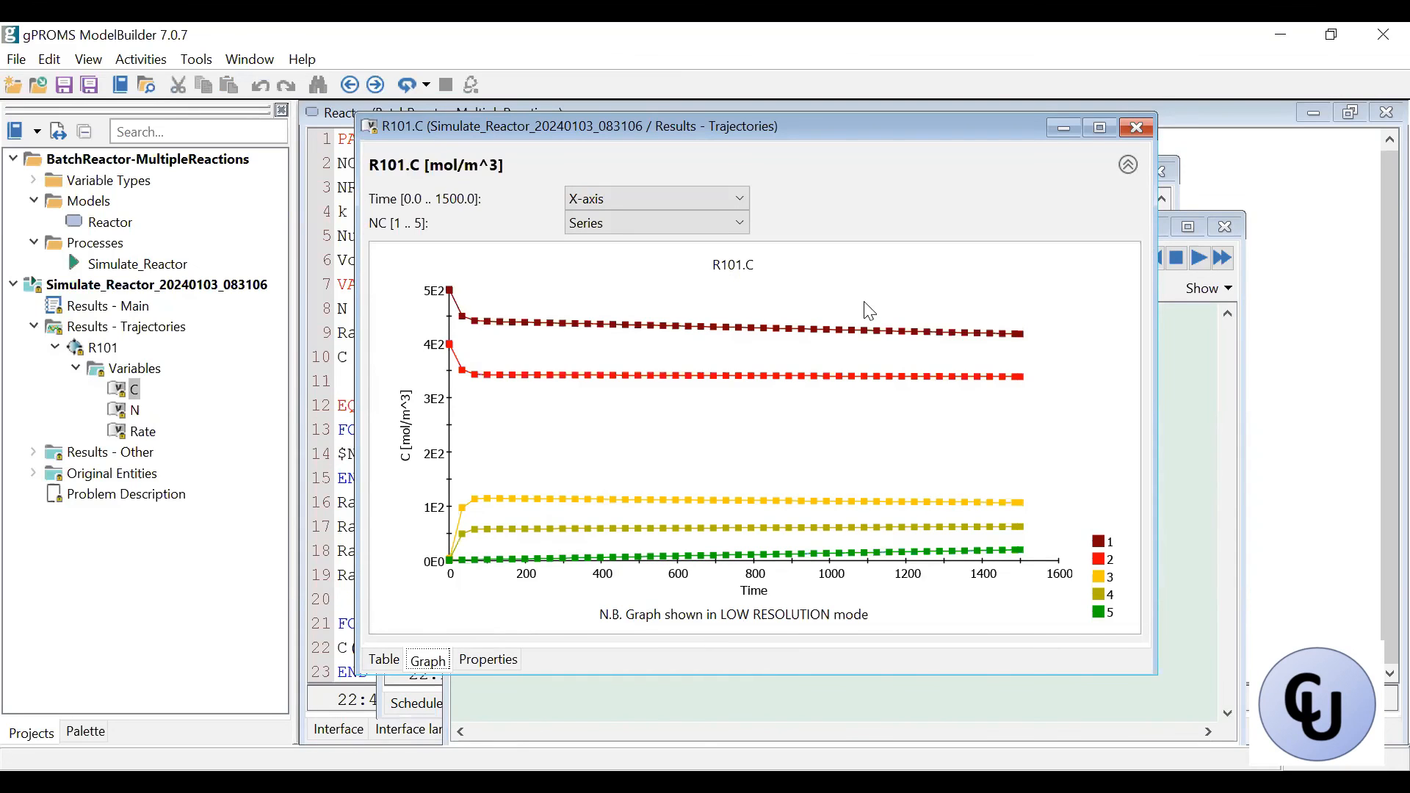
click(1136, 127)
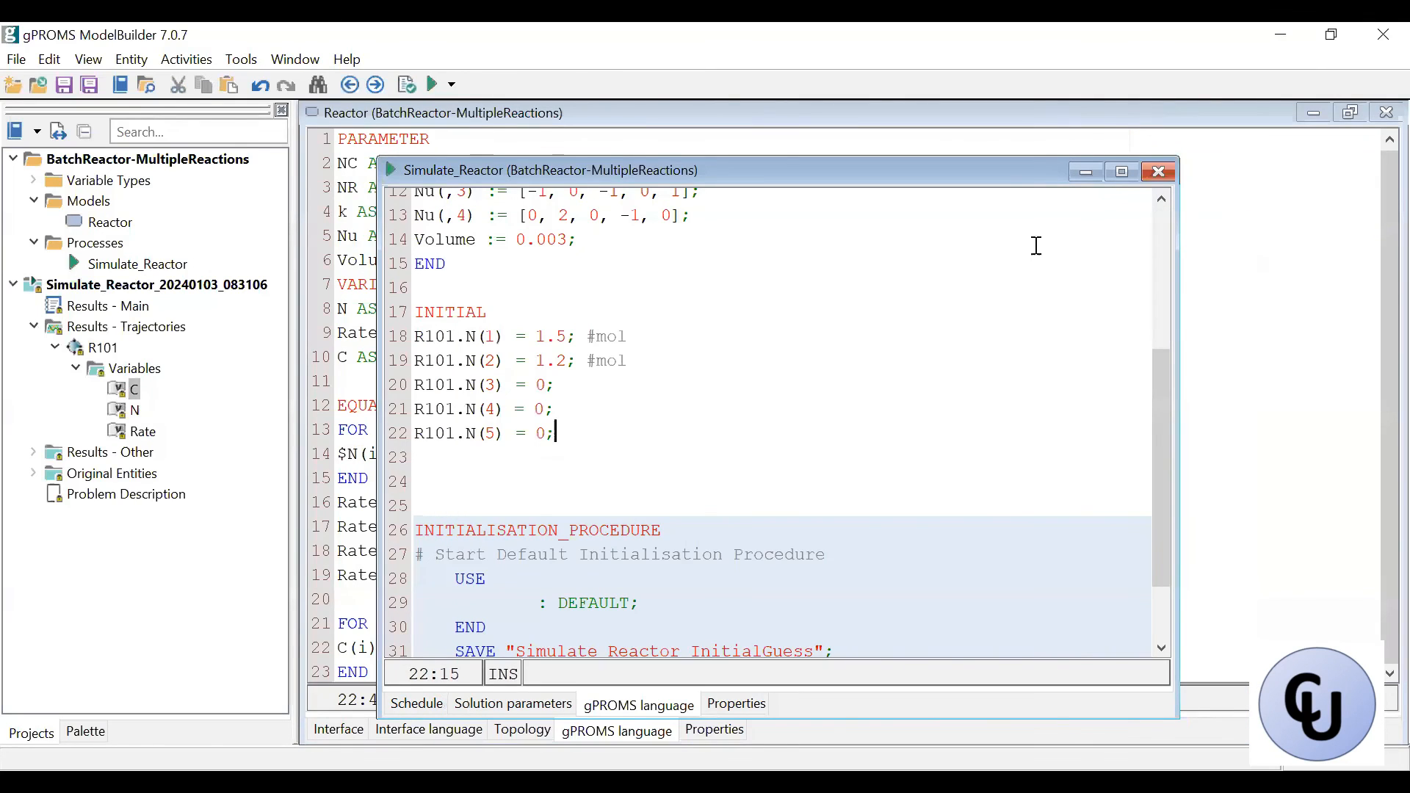
mouse_move(1065, 256)
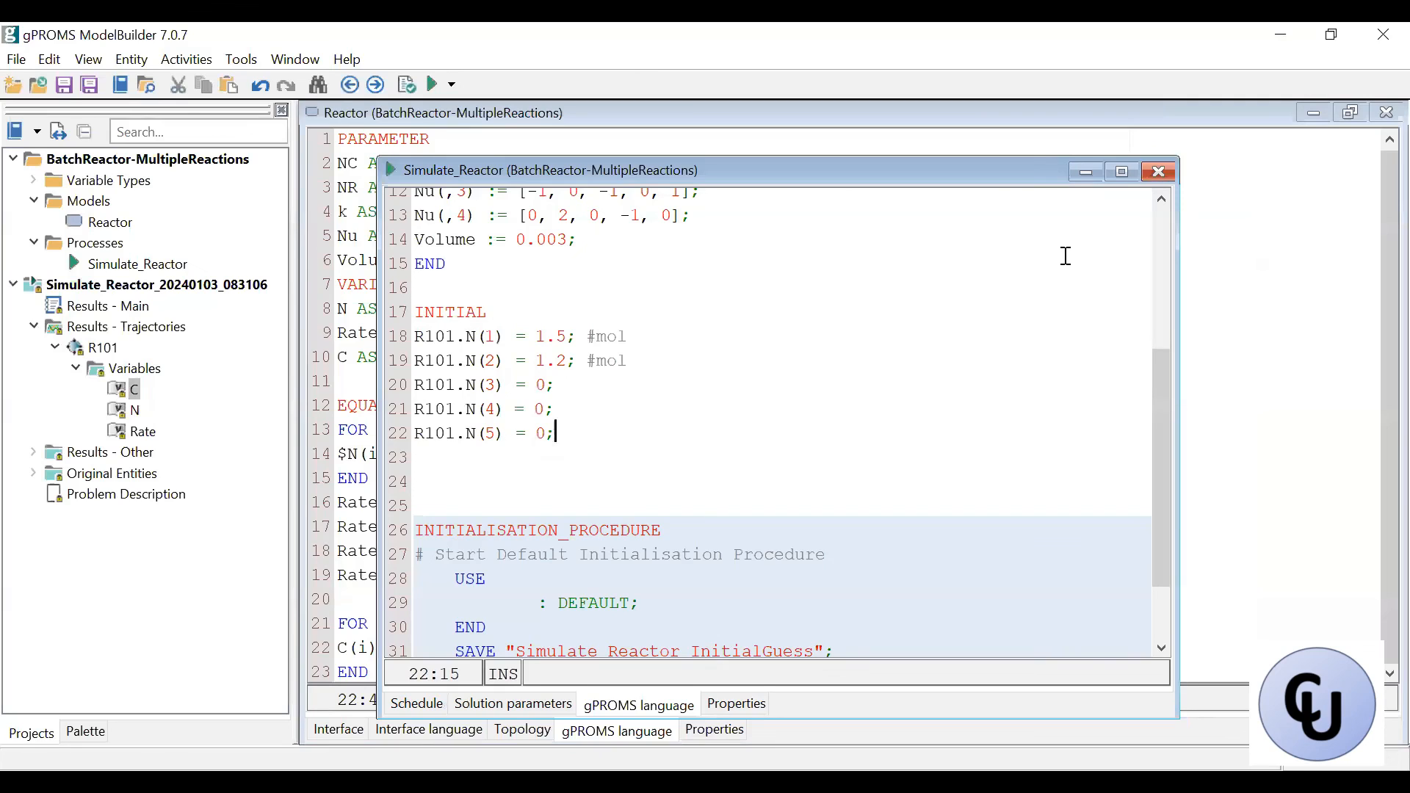
mouse_move(919, 301)
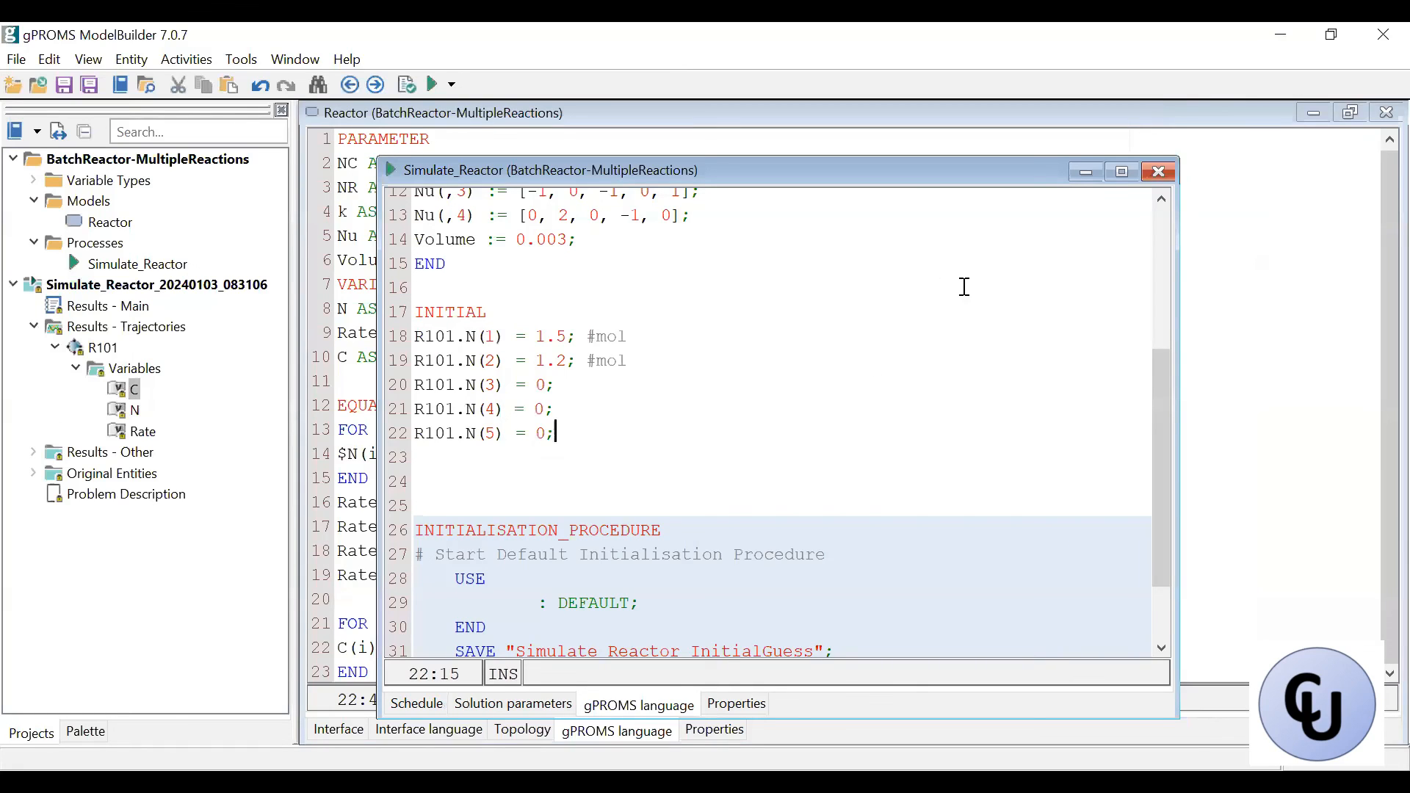
mouse_move(1147, 136)
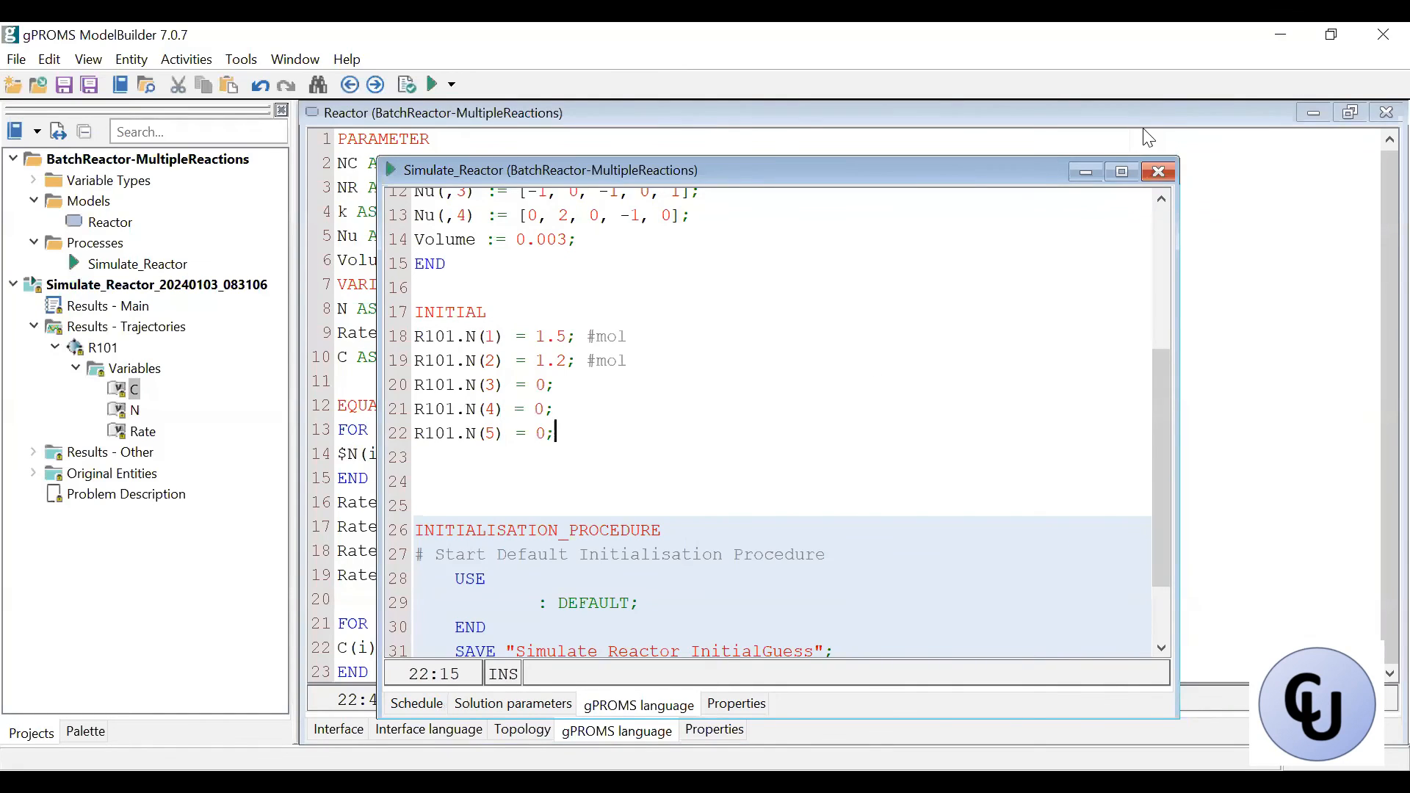